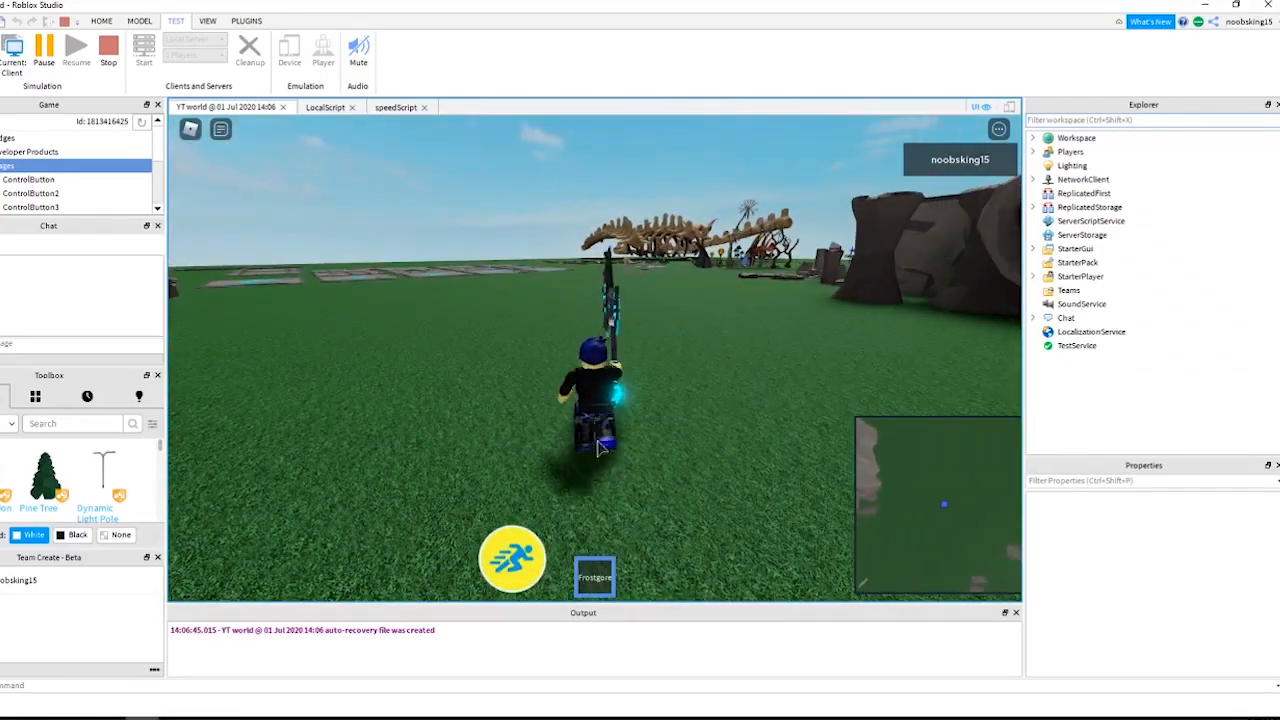
Stop the play test and add a ScreenGui to StarterGui.
click(108, 47)
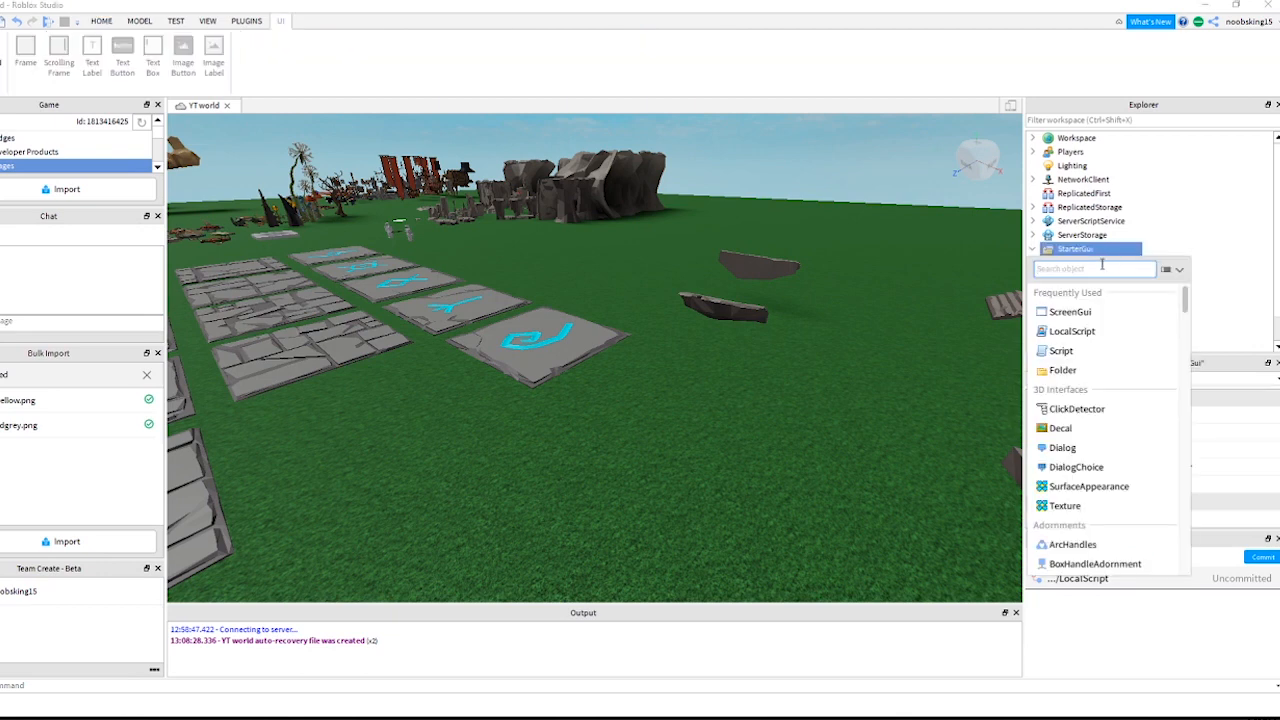
click(1070, 312)
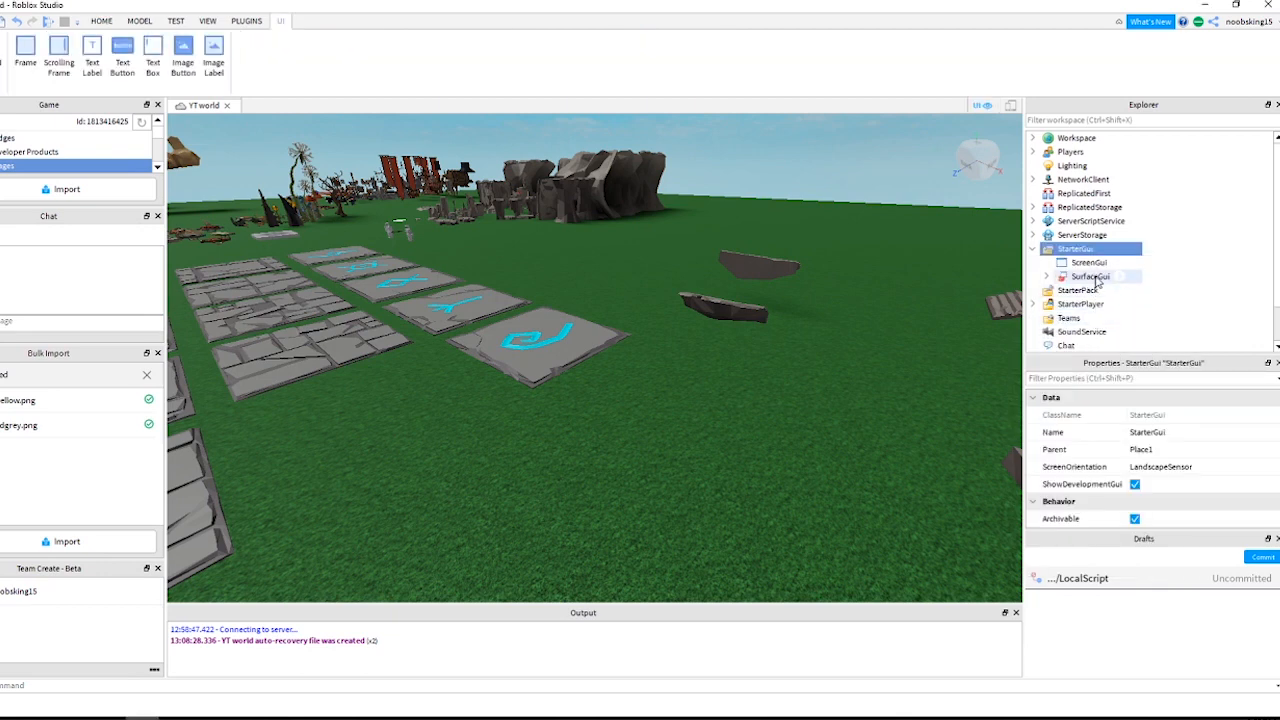
click(1088, 262)
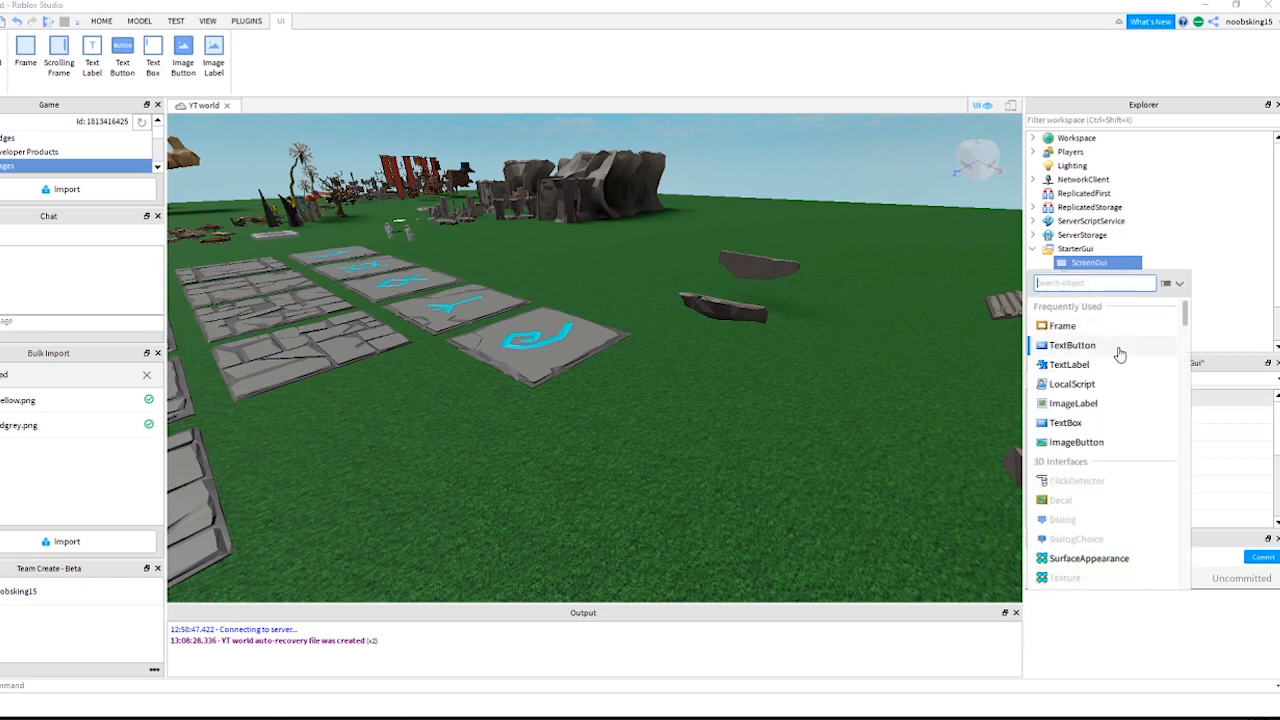
Add an ImageButton to the ScreenGui and move it toward the bottom centre.
click(1077, 442)
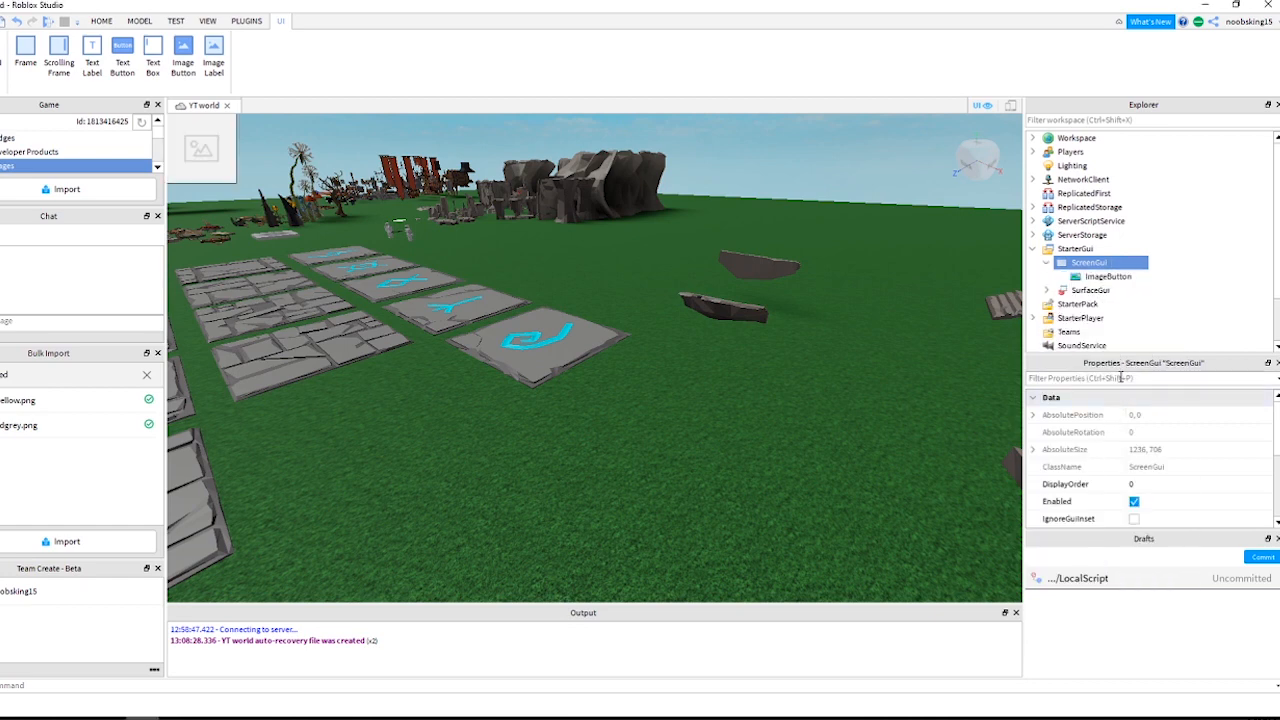
click(1108, 276)
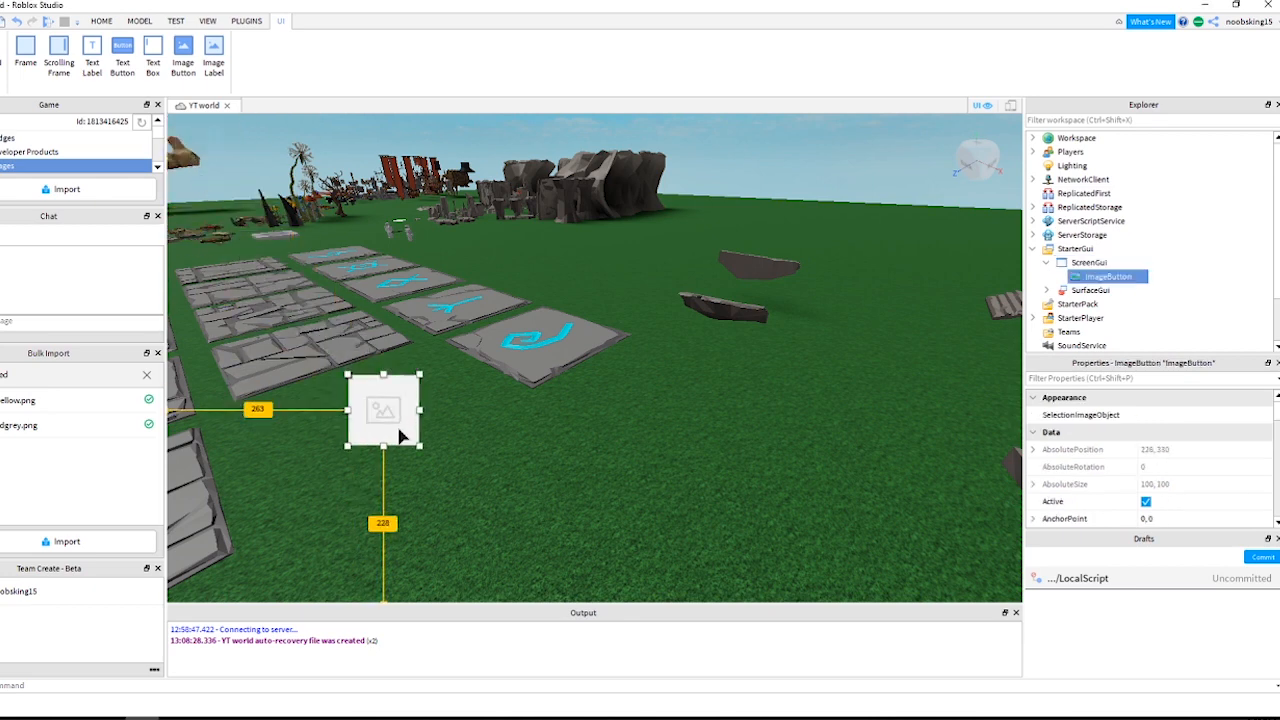
drag(383, 410, 580, 555)
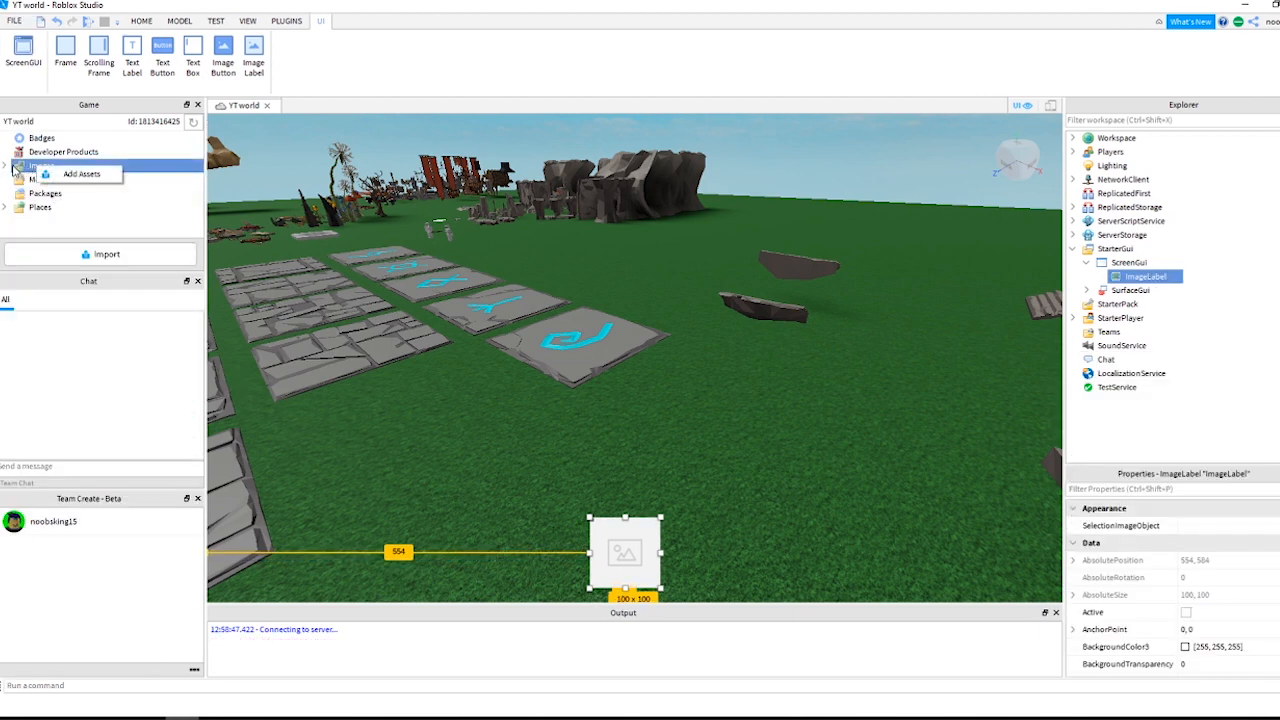
Upload the runyellow and speedgrey images through Images > Add Assets.
click(5, 165)
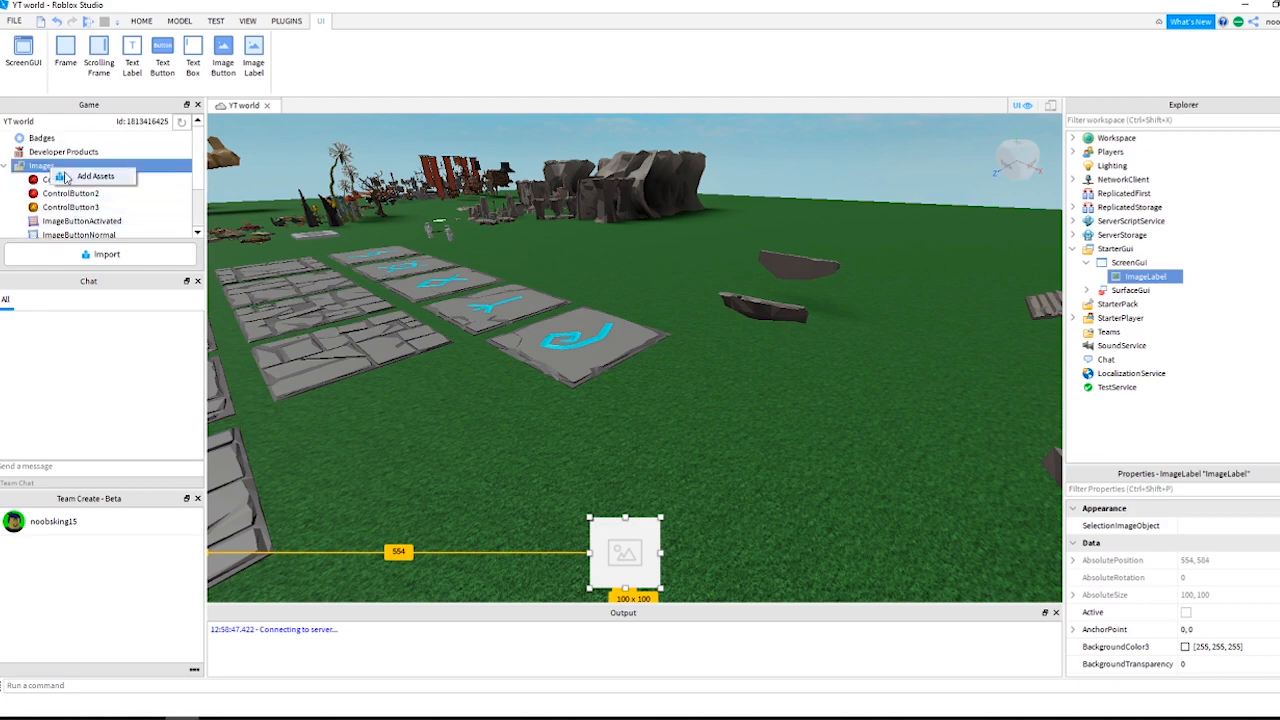
click(96, 176)
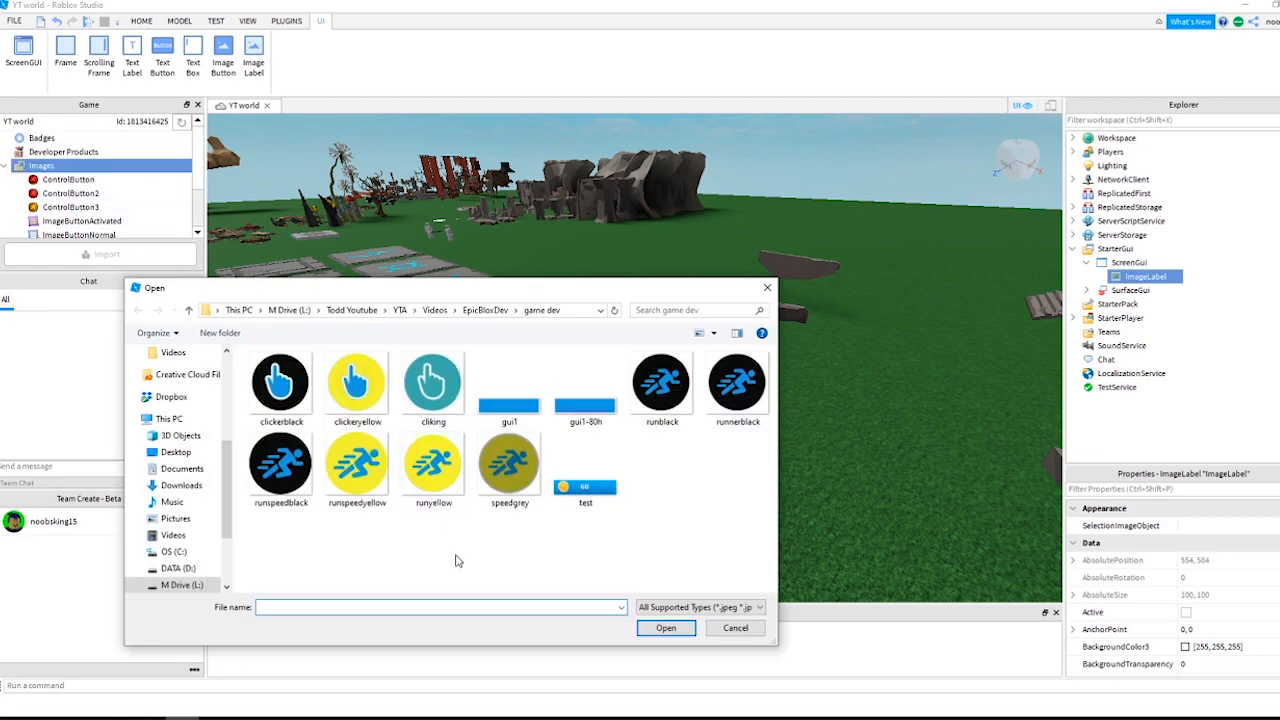
click(432, 463)
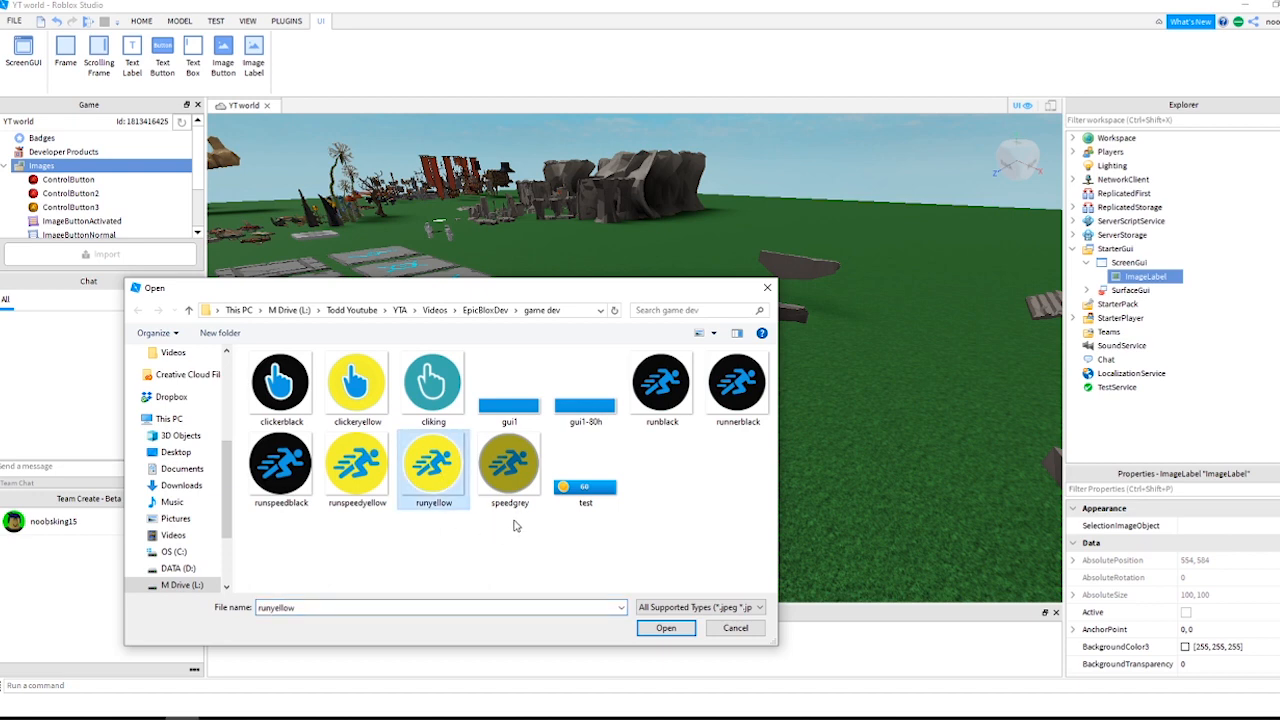
click(509, 465)
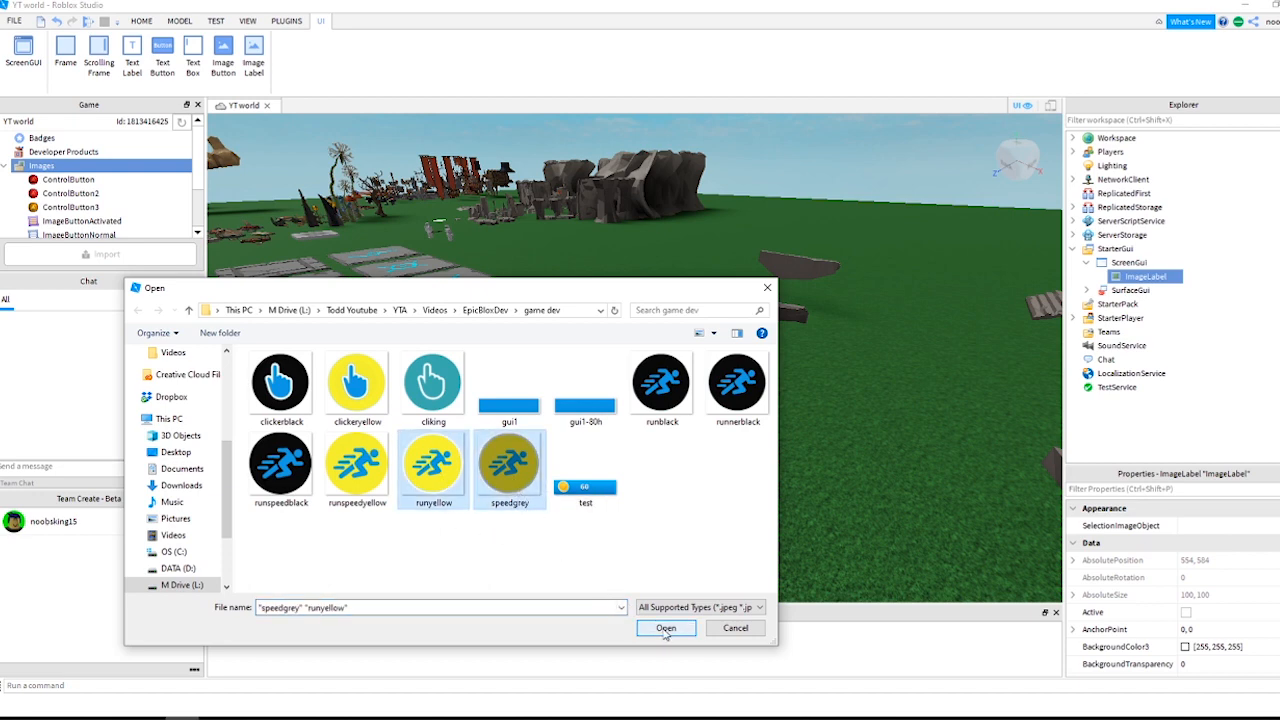
click(666, 627)
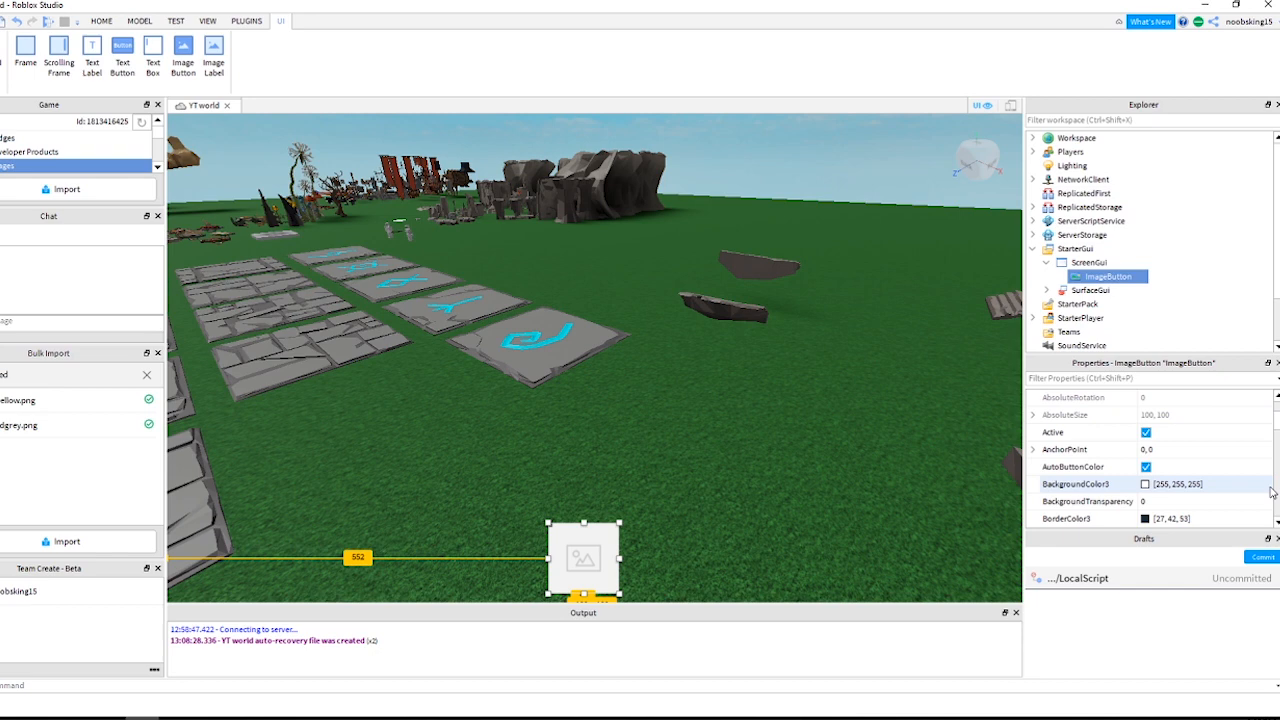
Set the ImageButton's Image property to the runyellow sprint icon.
scroll(down, 3)
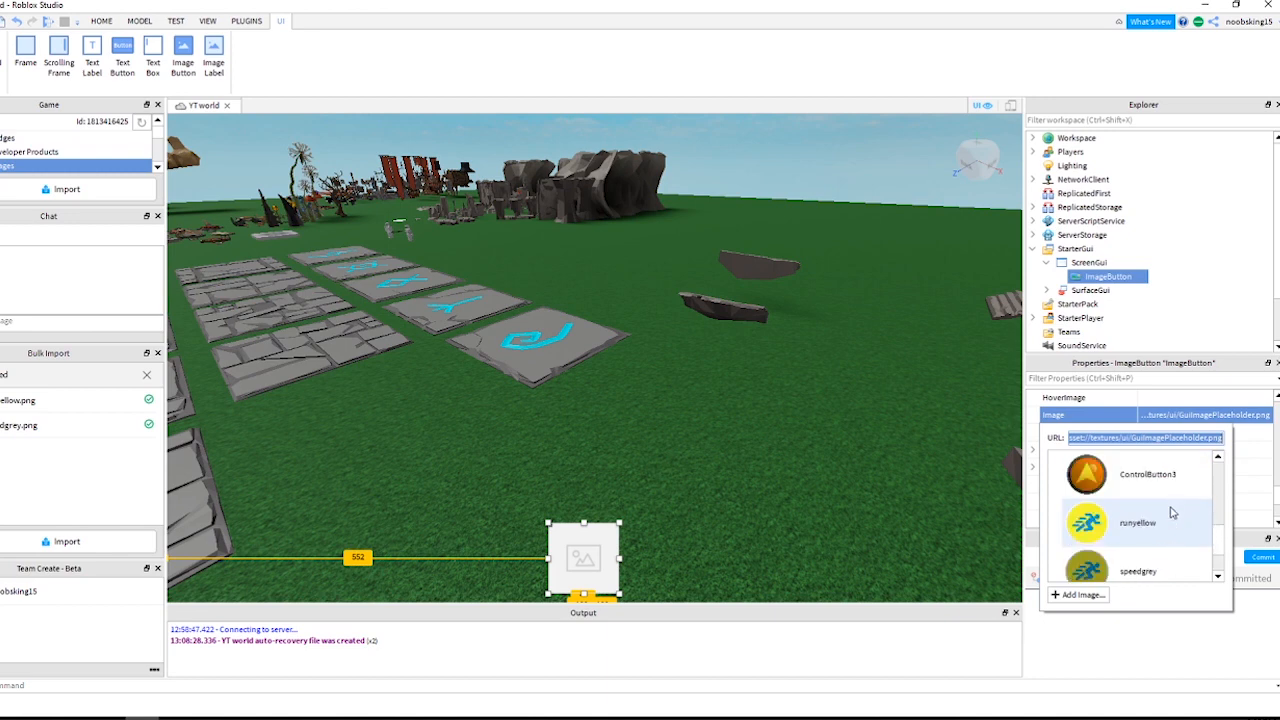
click(1137, 522)
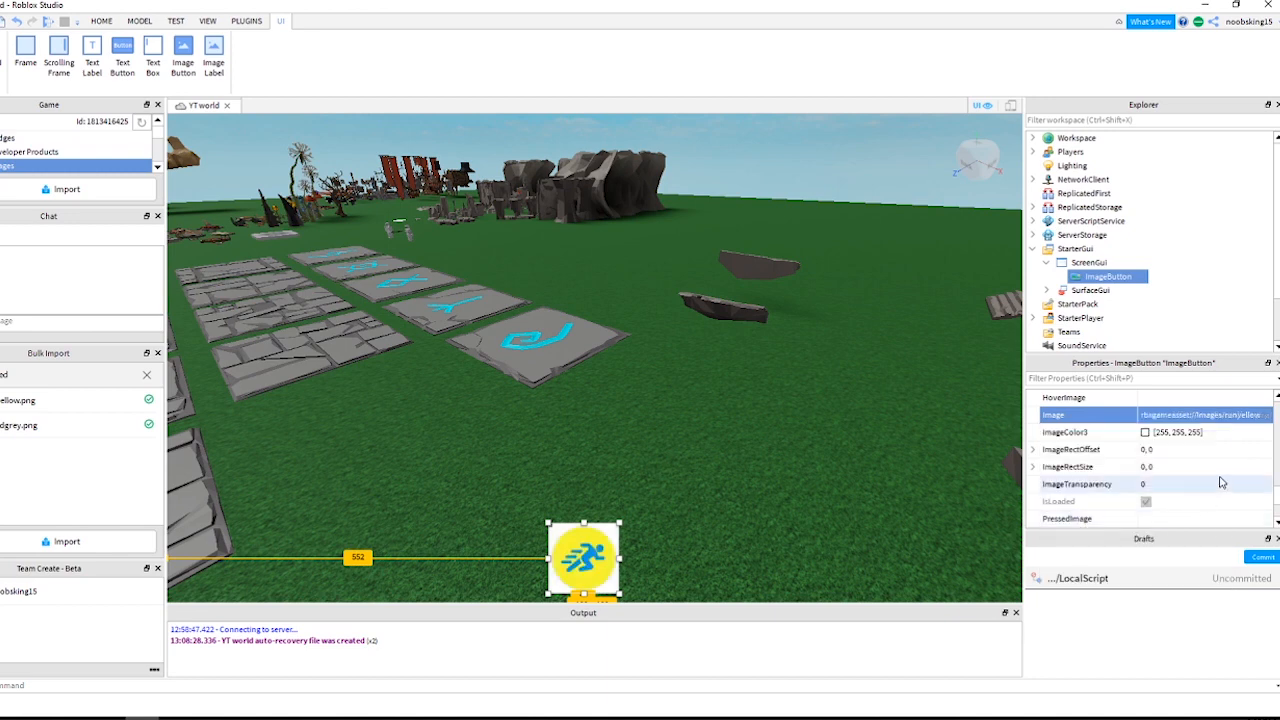
scroll(up, 3)
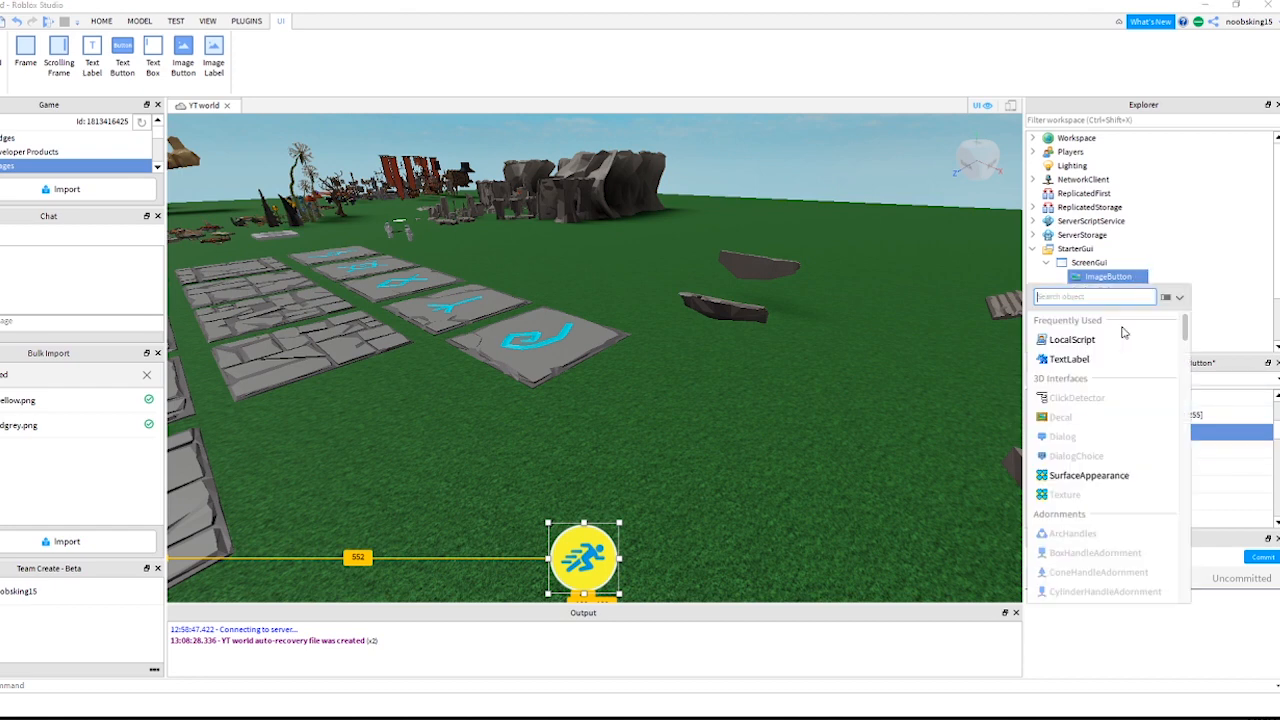
Add a TextLabel inside the ImageButton, named cooldown, with Text 0.
click(1067, 358)
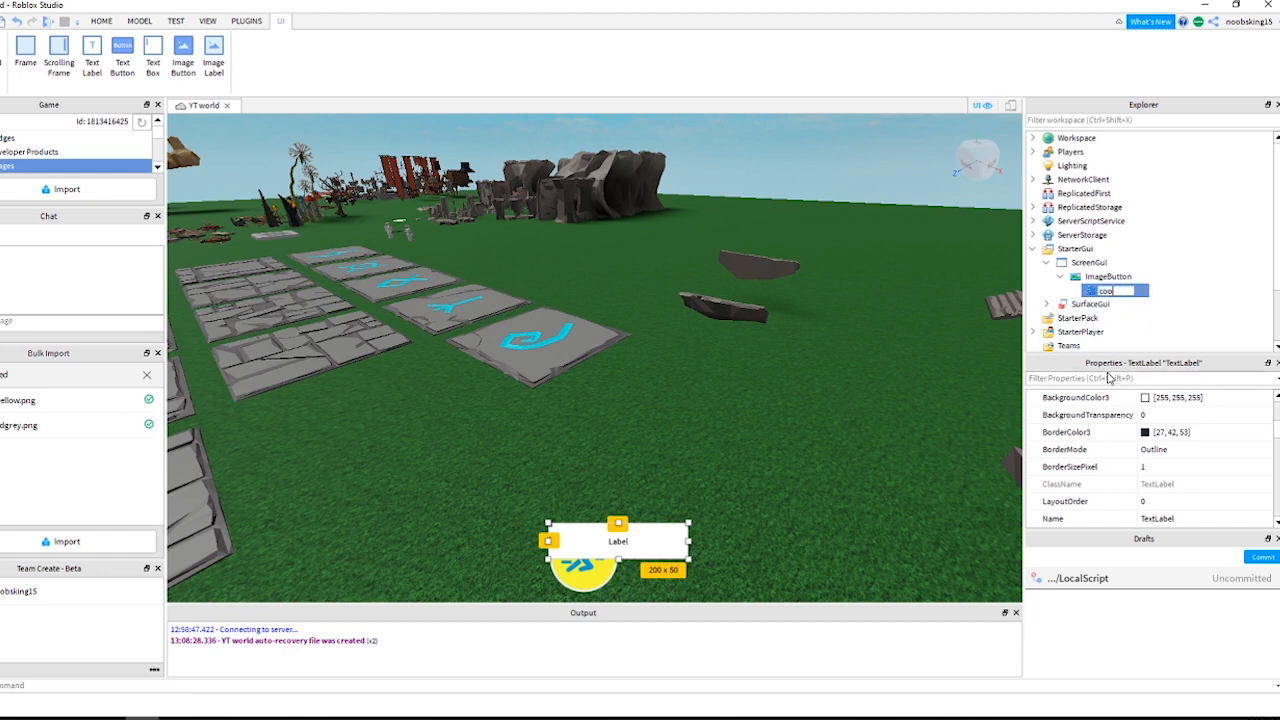
text(cooldown)
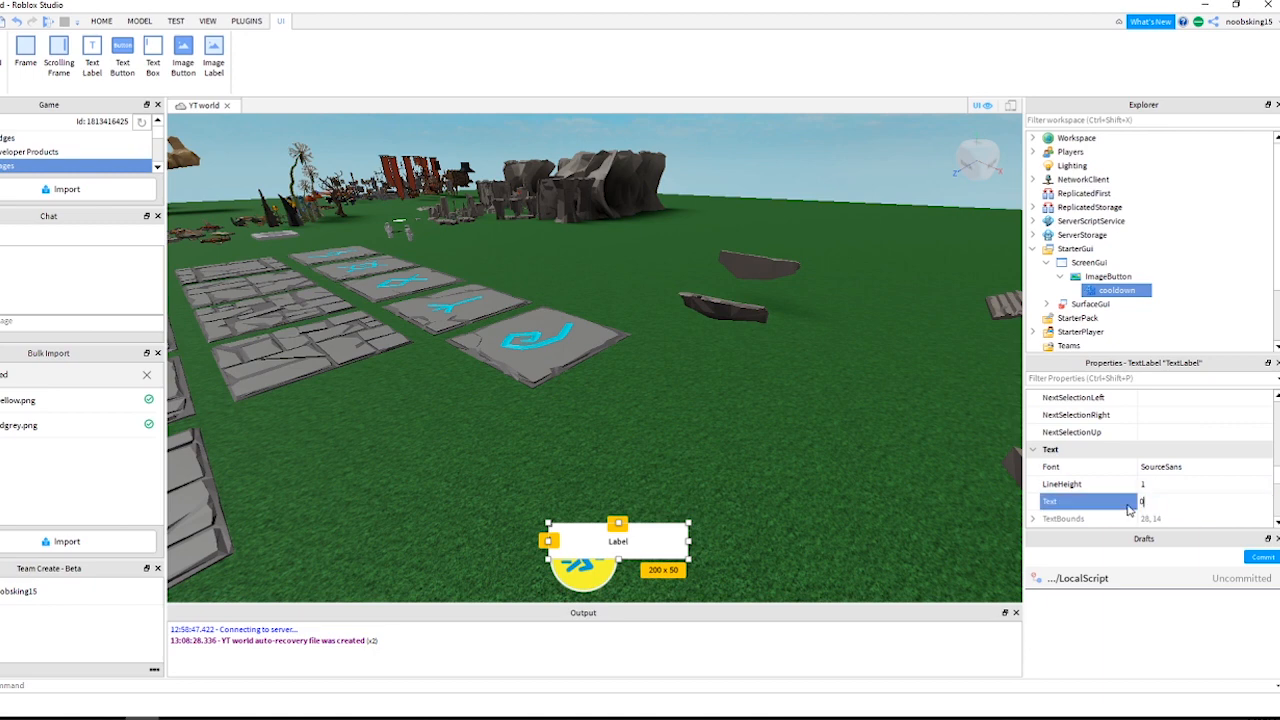
text(0)
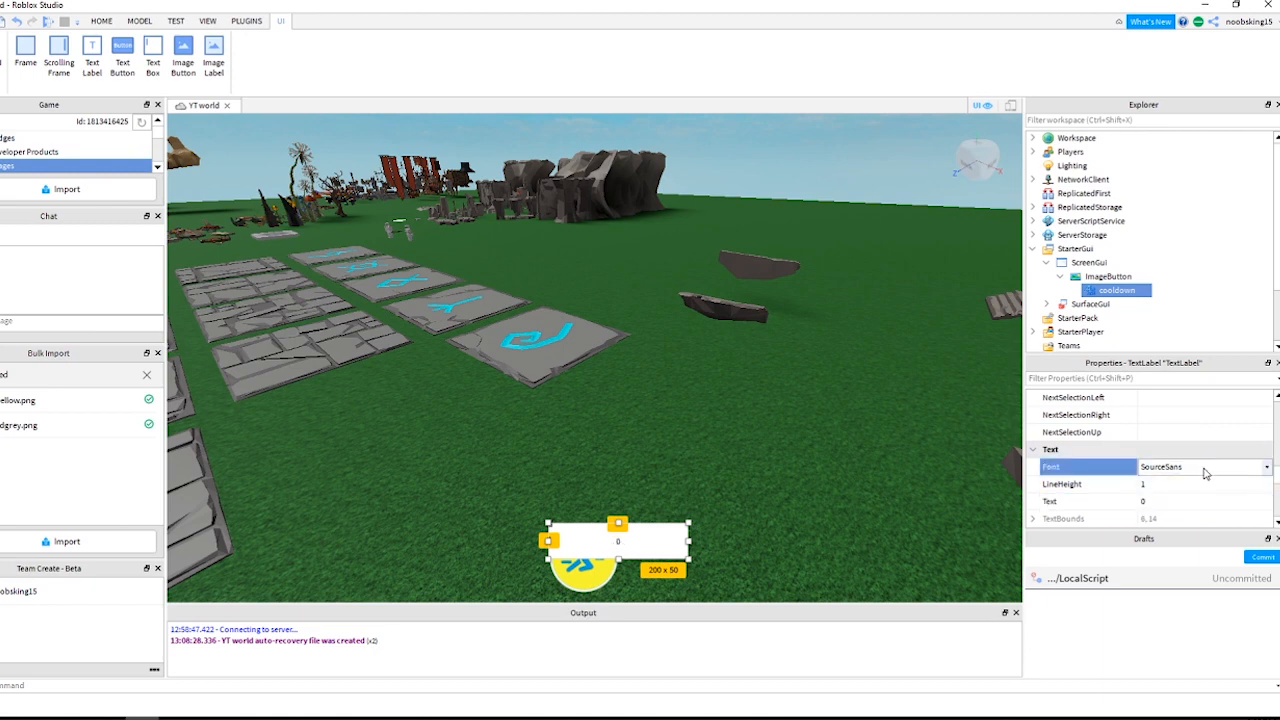
Give the cooldown label GothamSemibold font, a transparent background and white text.
click(1200, 467)
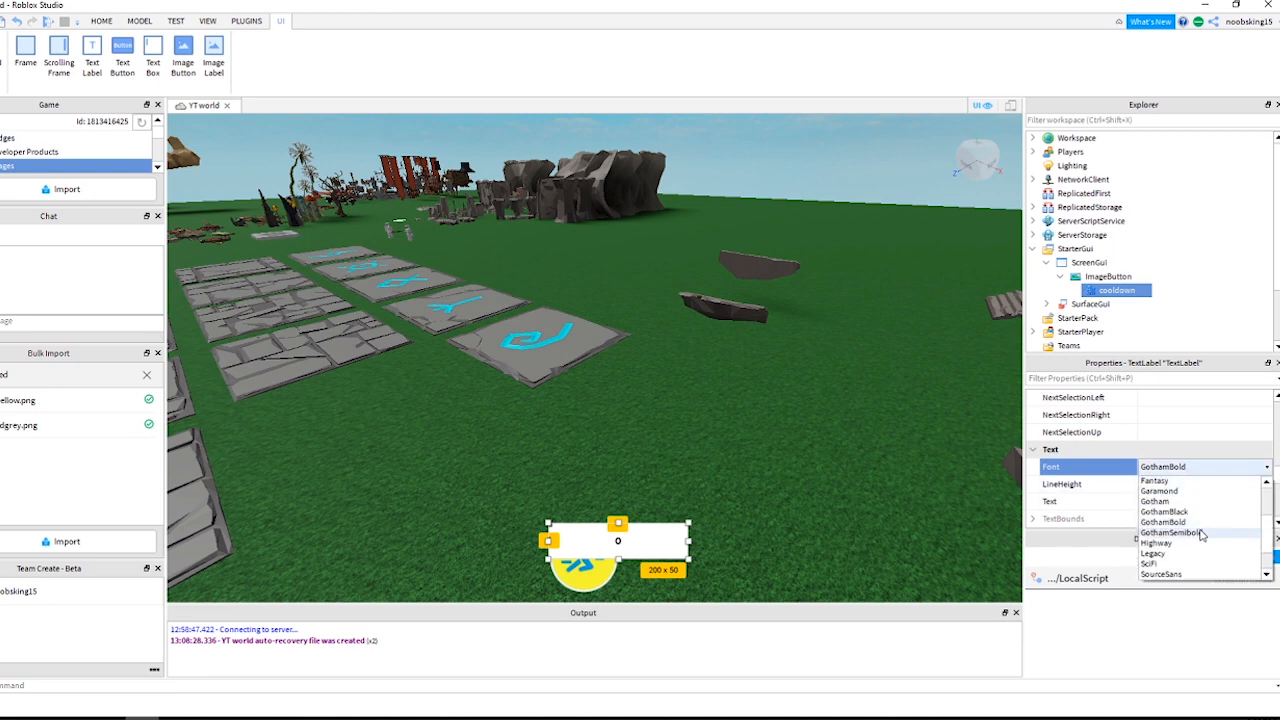
click(1167, 532)
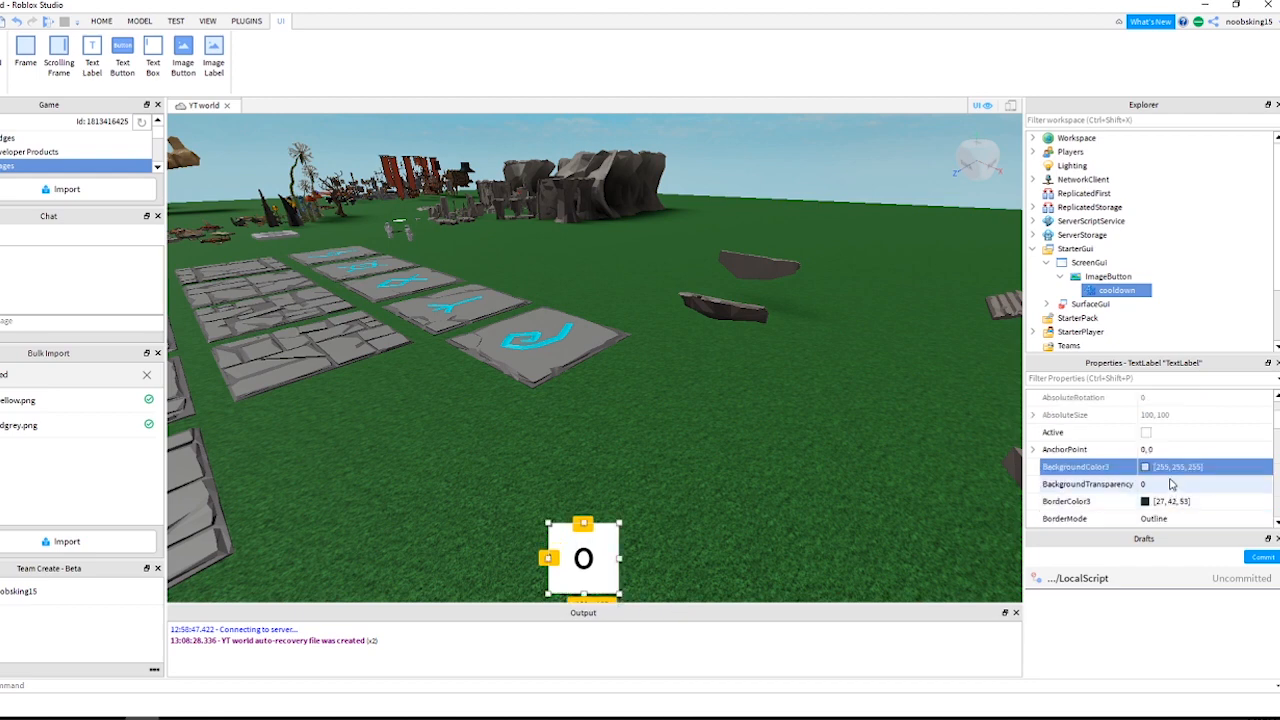
click(1160, 484)
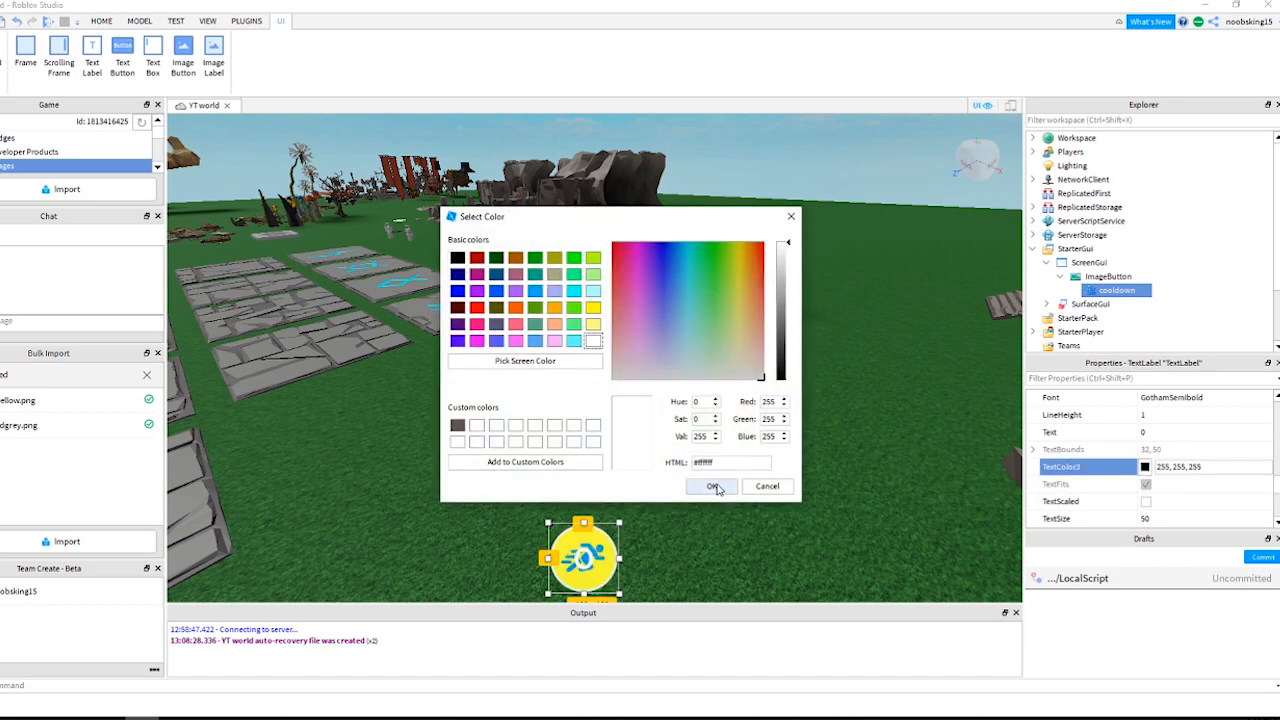
click(711, 486)
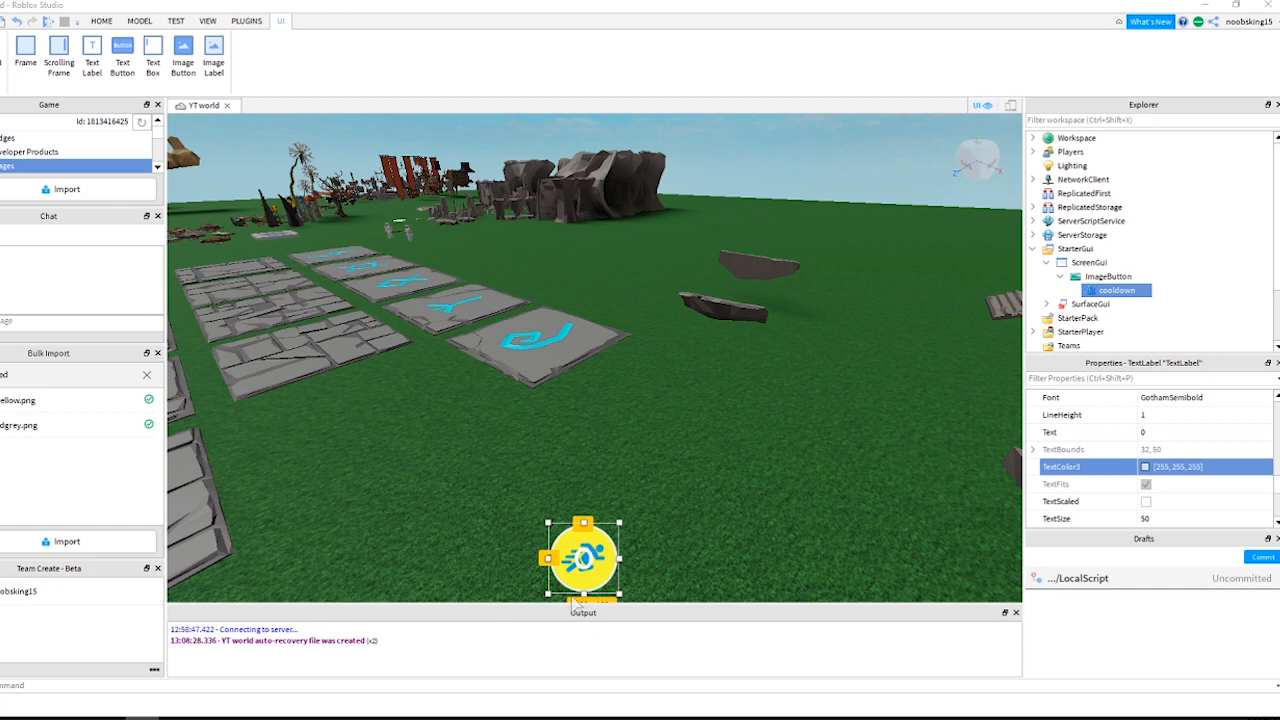
scroll(down, 3)
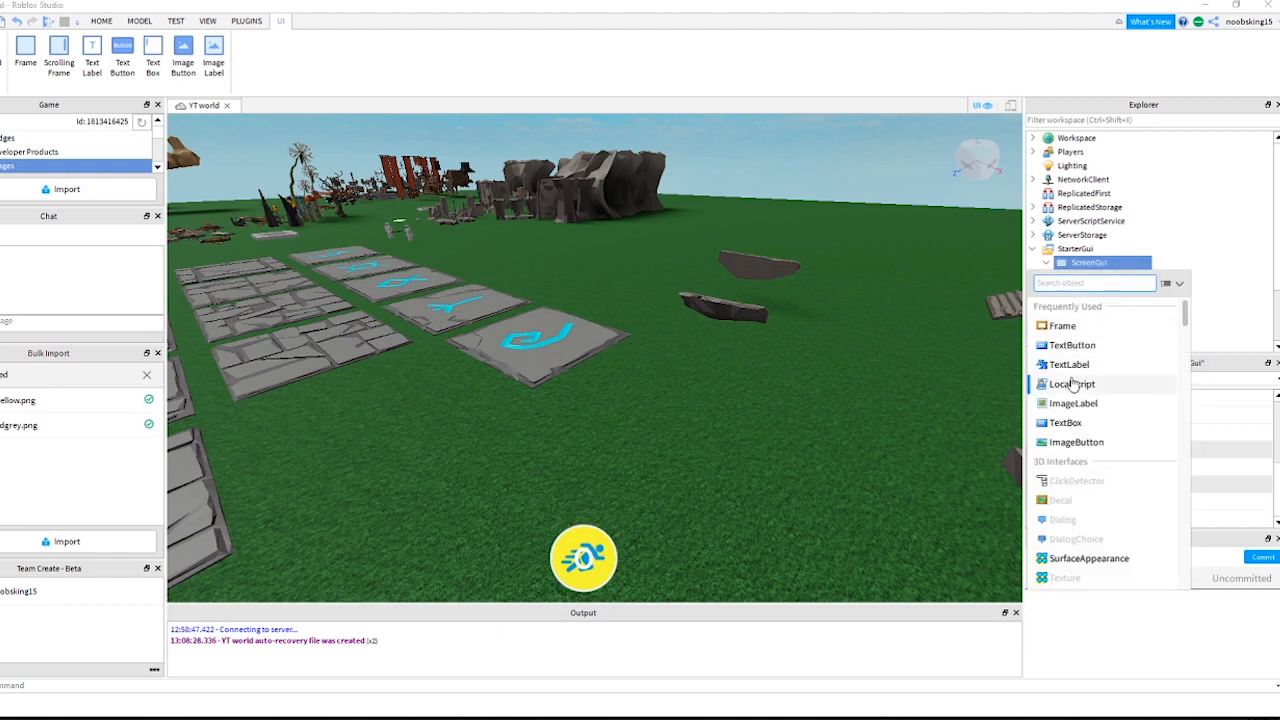
Insert a LocalScript into the ScreenGui.
click(1070, 383)
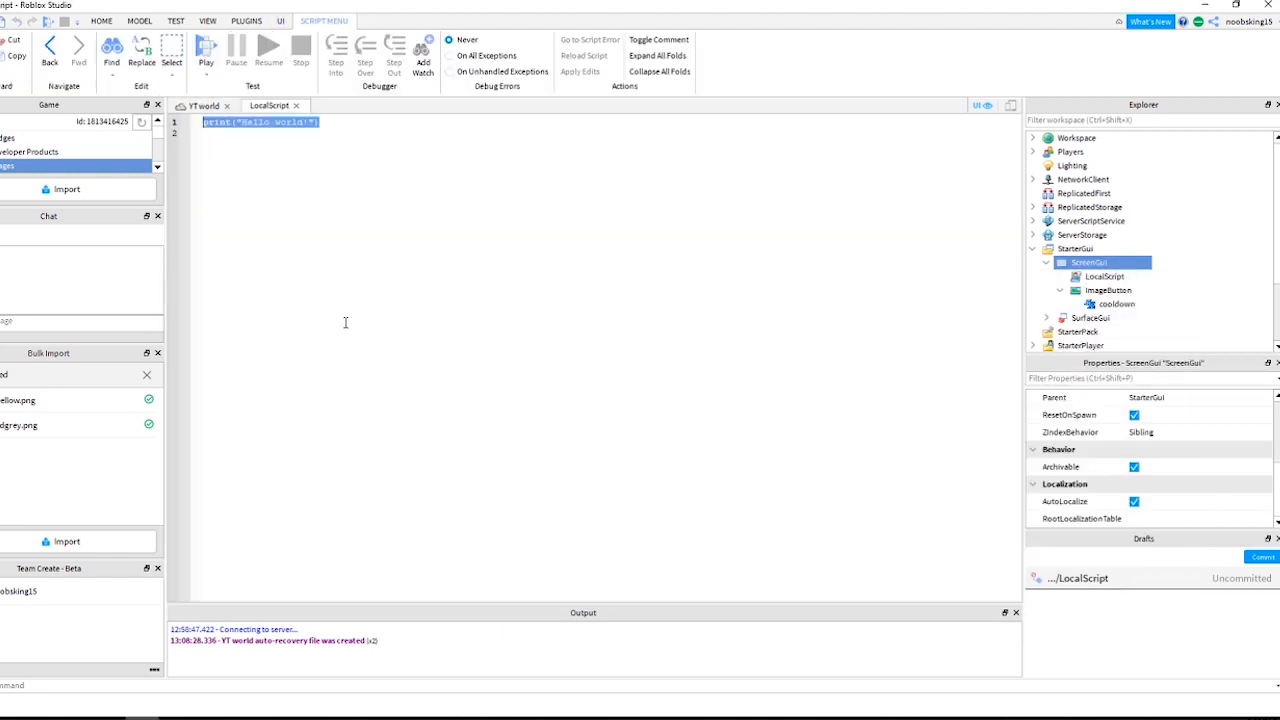
mouse_move(550, 408)
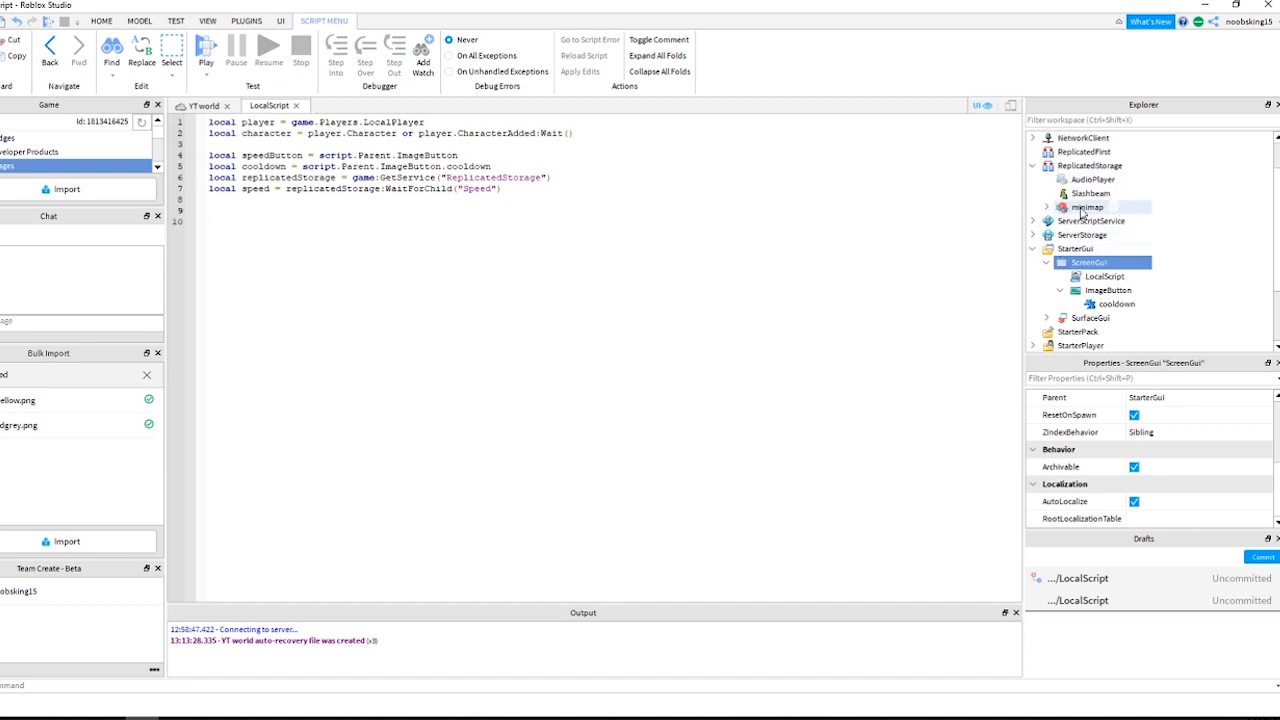
Insert a RemoteEvent into ReplicatedStorage and start renaming it Speed.
click(1090, 165)
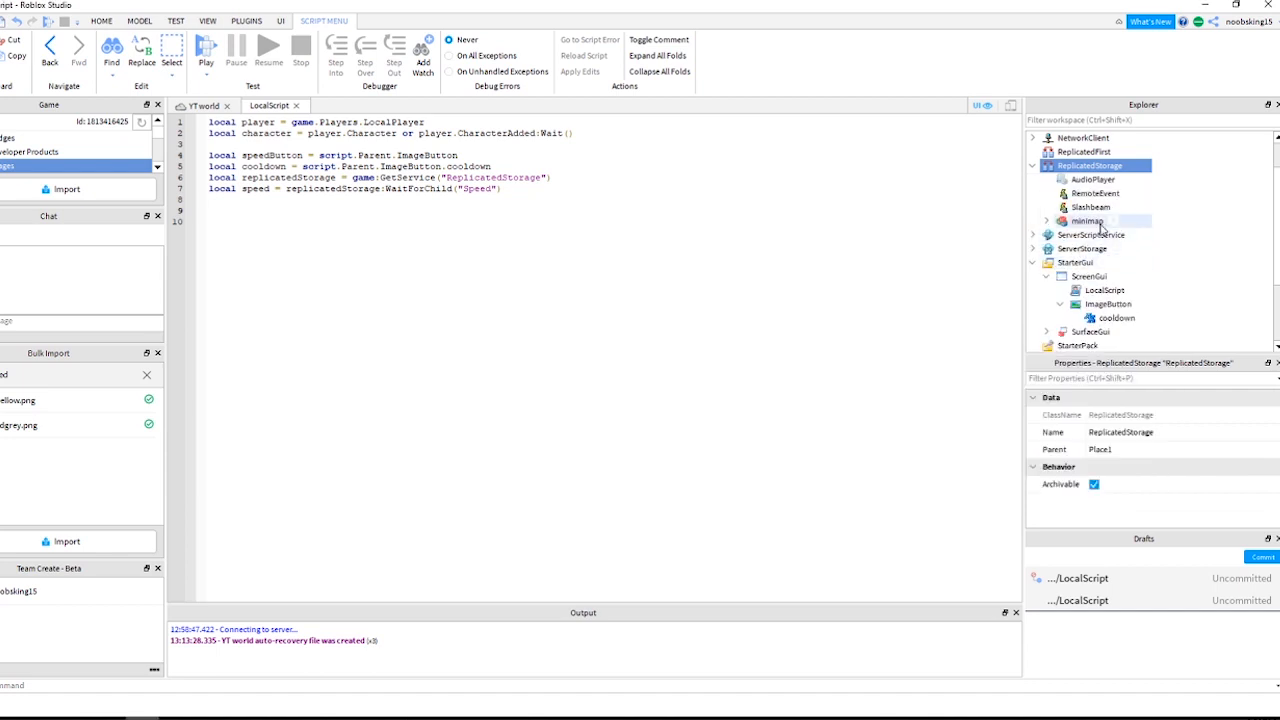
click(1096, 193)
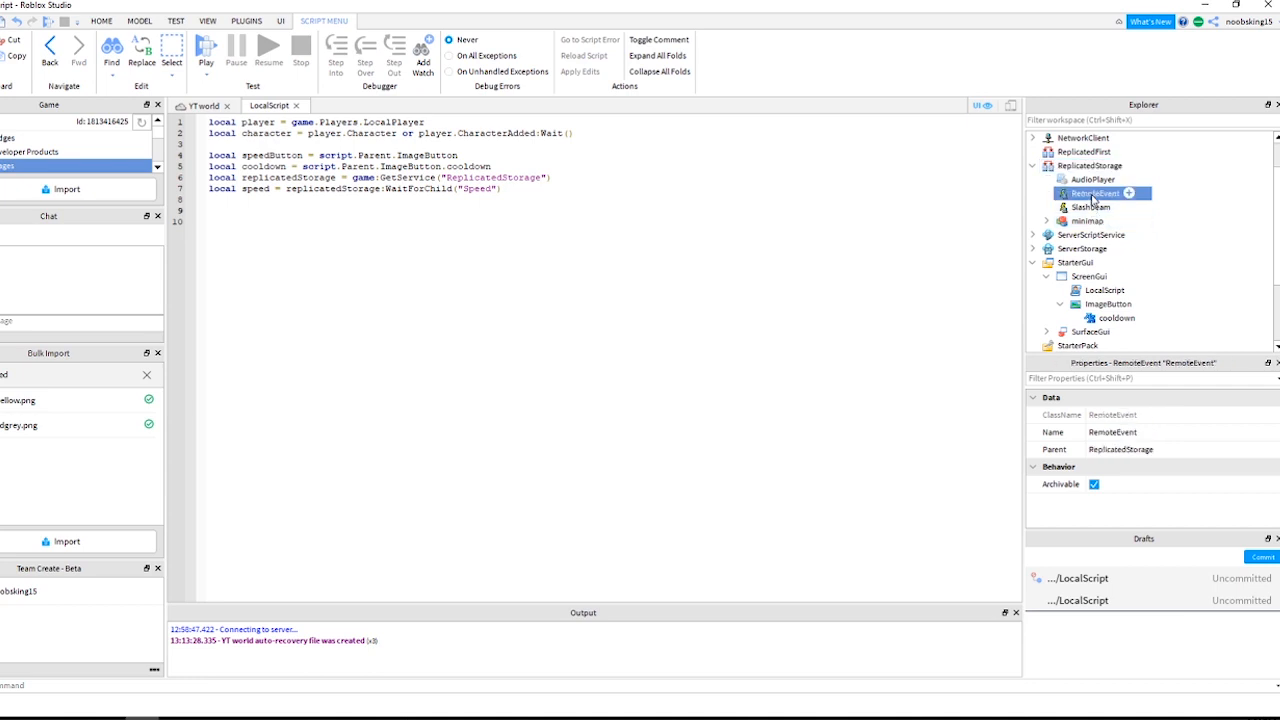
double_click(1090, 192)
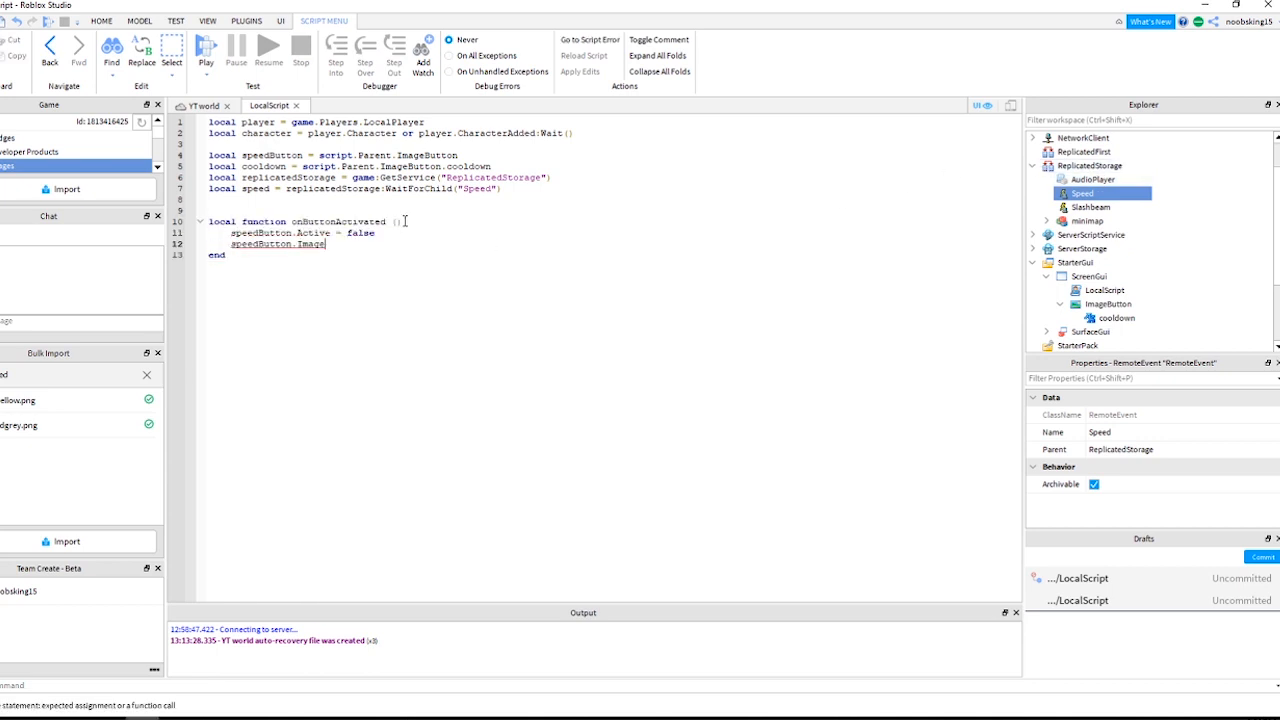
Copy the image asset path from the button's Image picker and code the cooldown countdown.
text(=)
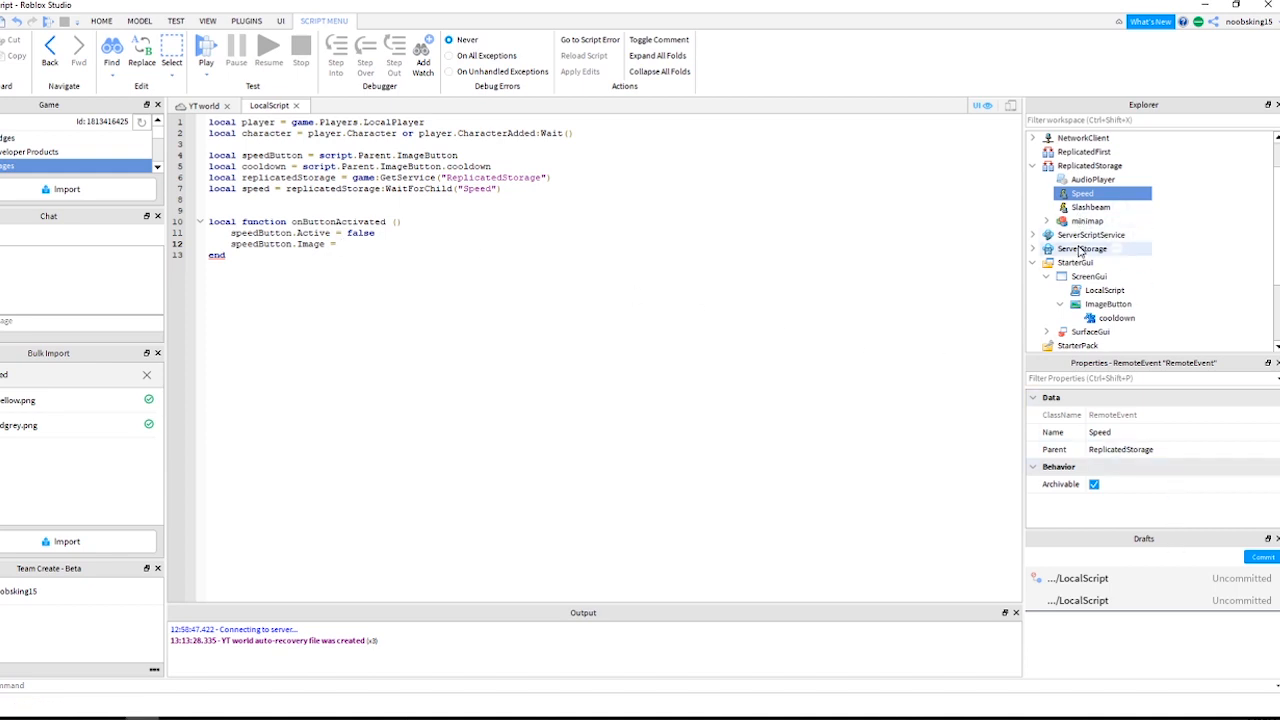
click(1108, 303)
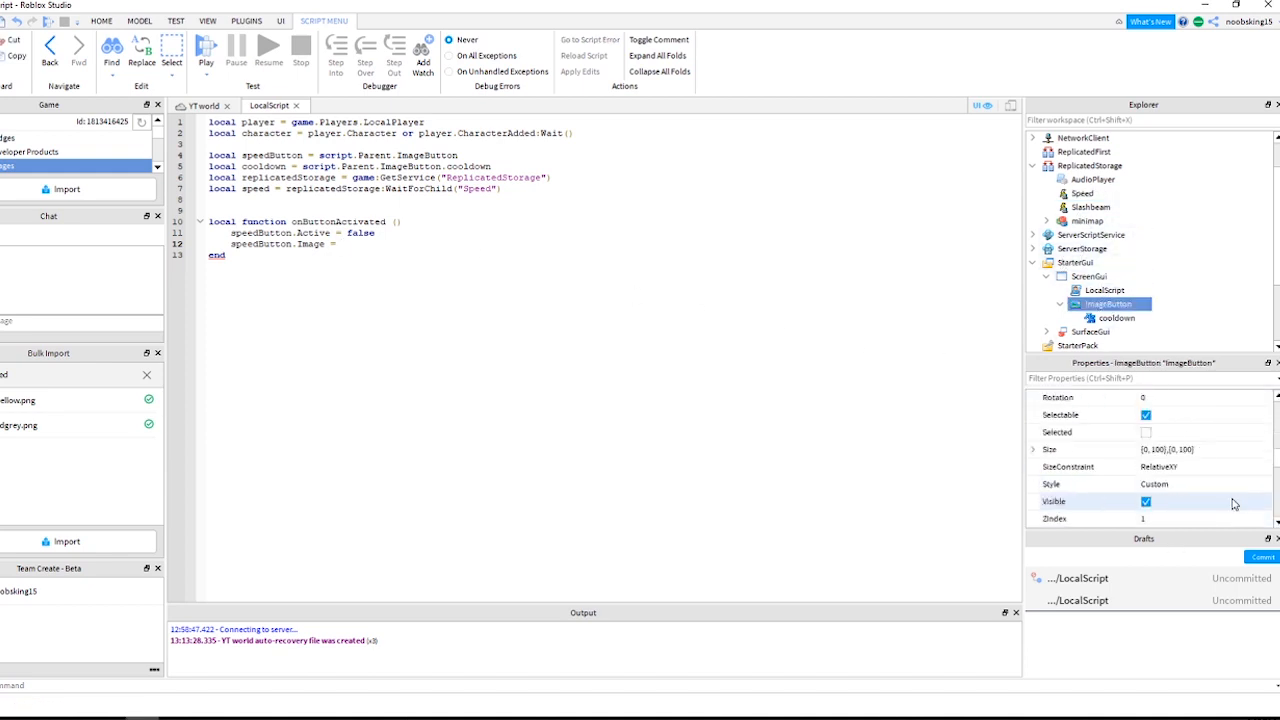
click(1200, 414)
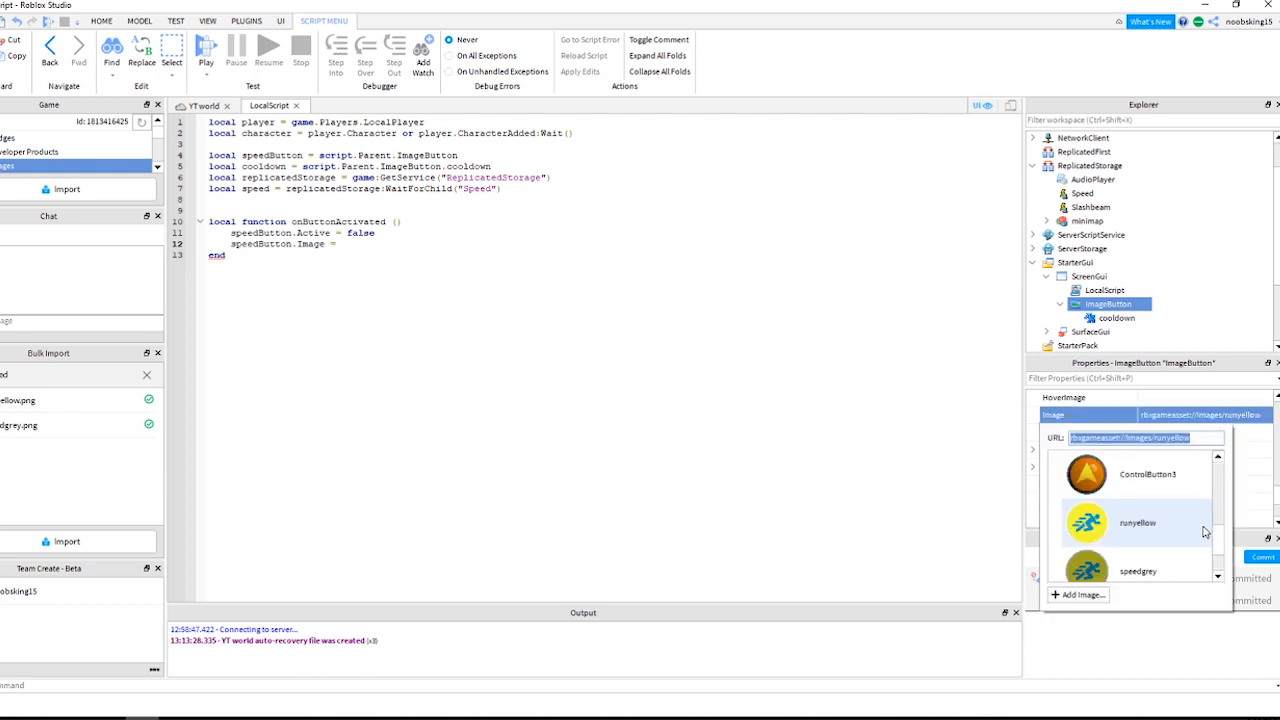
click(1137, 571)
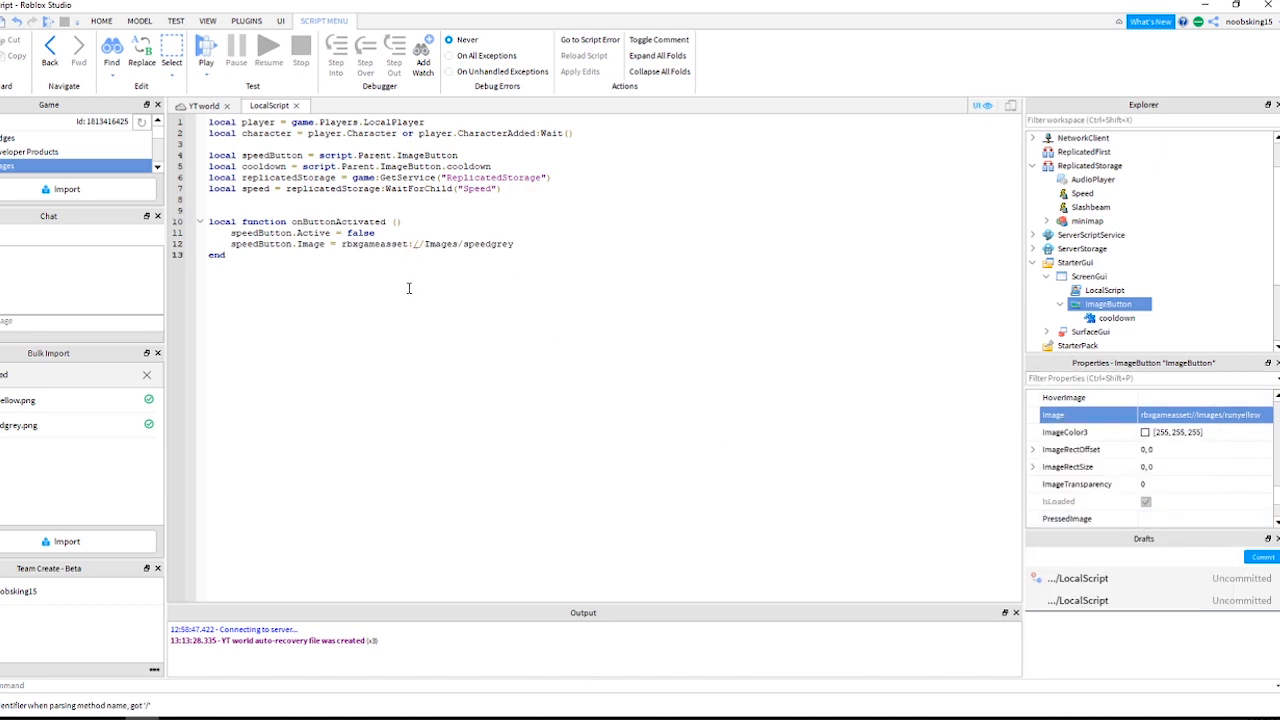
mouse_move(357, 274)
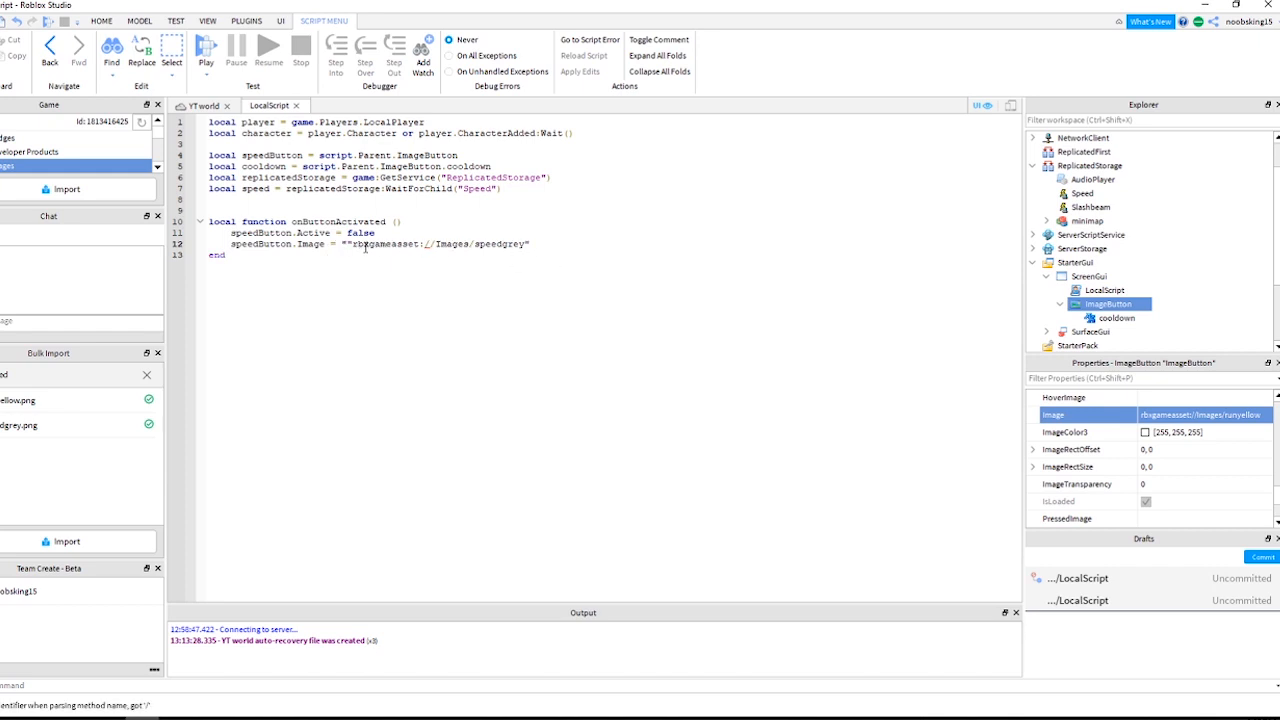
text(cooldown.TextStrokeTransparency = 0.5)
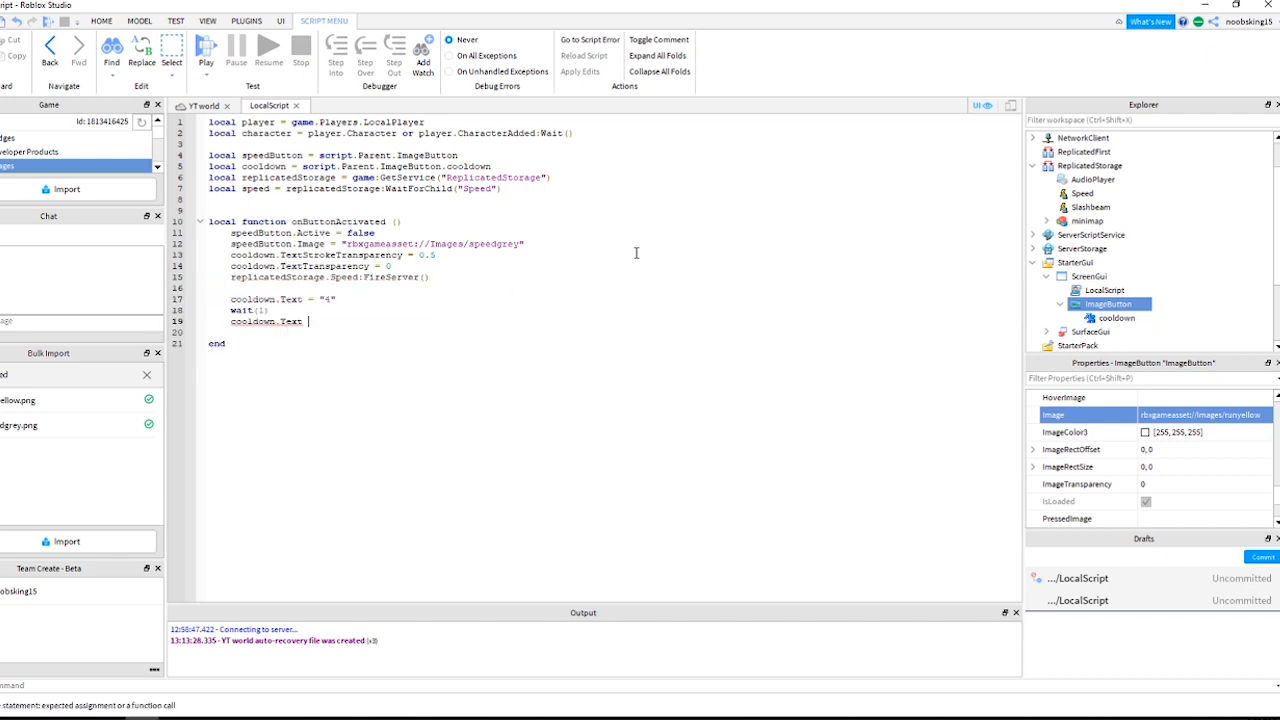
text(cooldown.Text = "3")
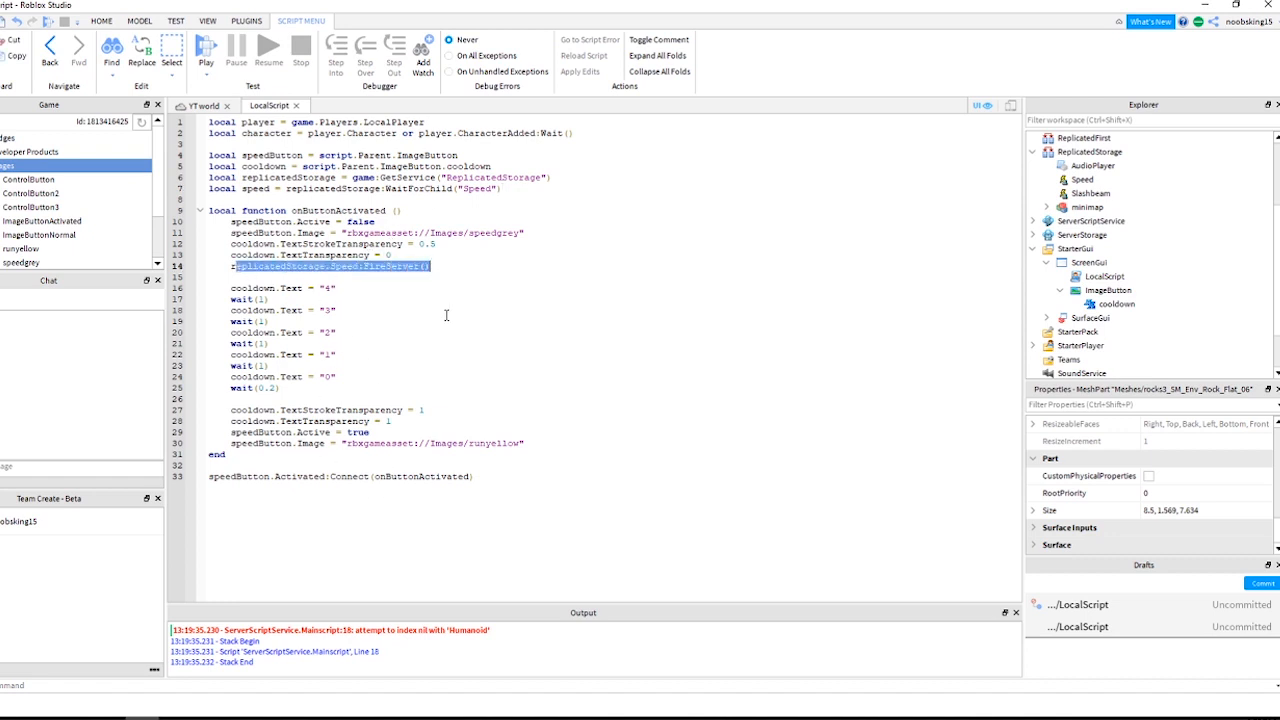
Add a Script to ServerScriptService and name it speedScript.
click(1105, 276)
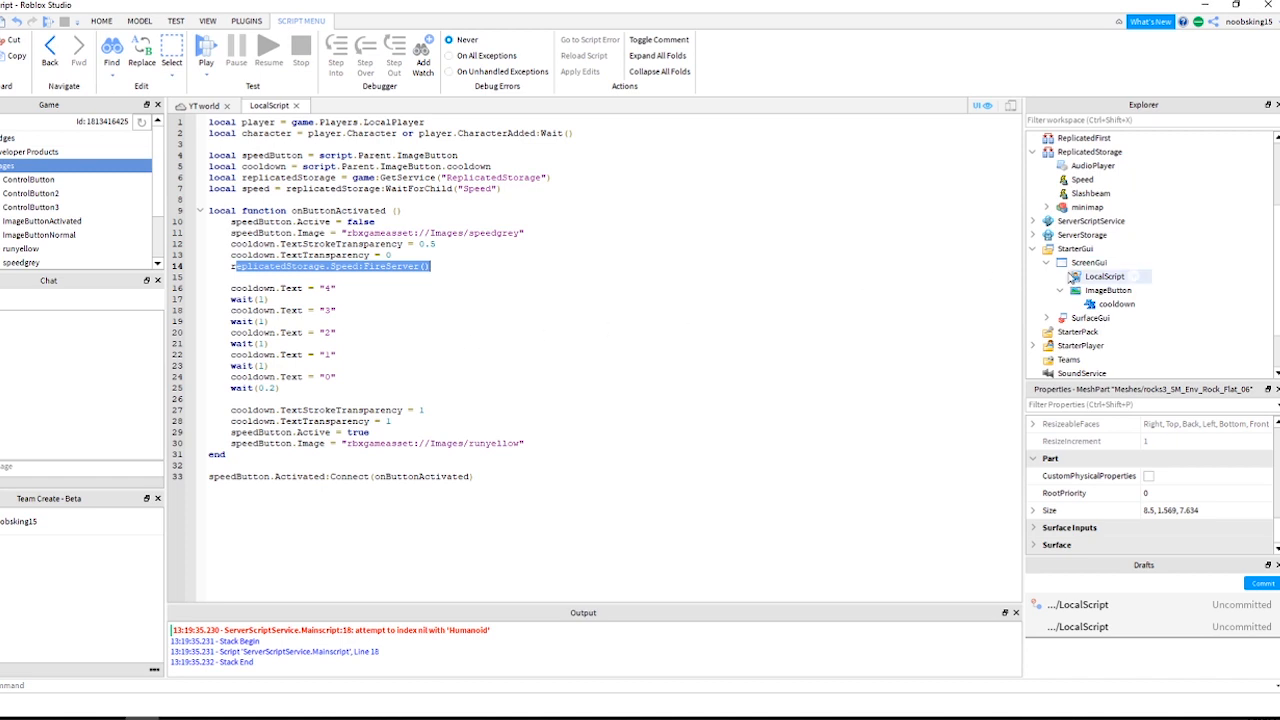
click(1033, 221)
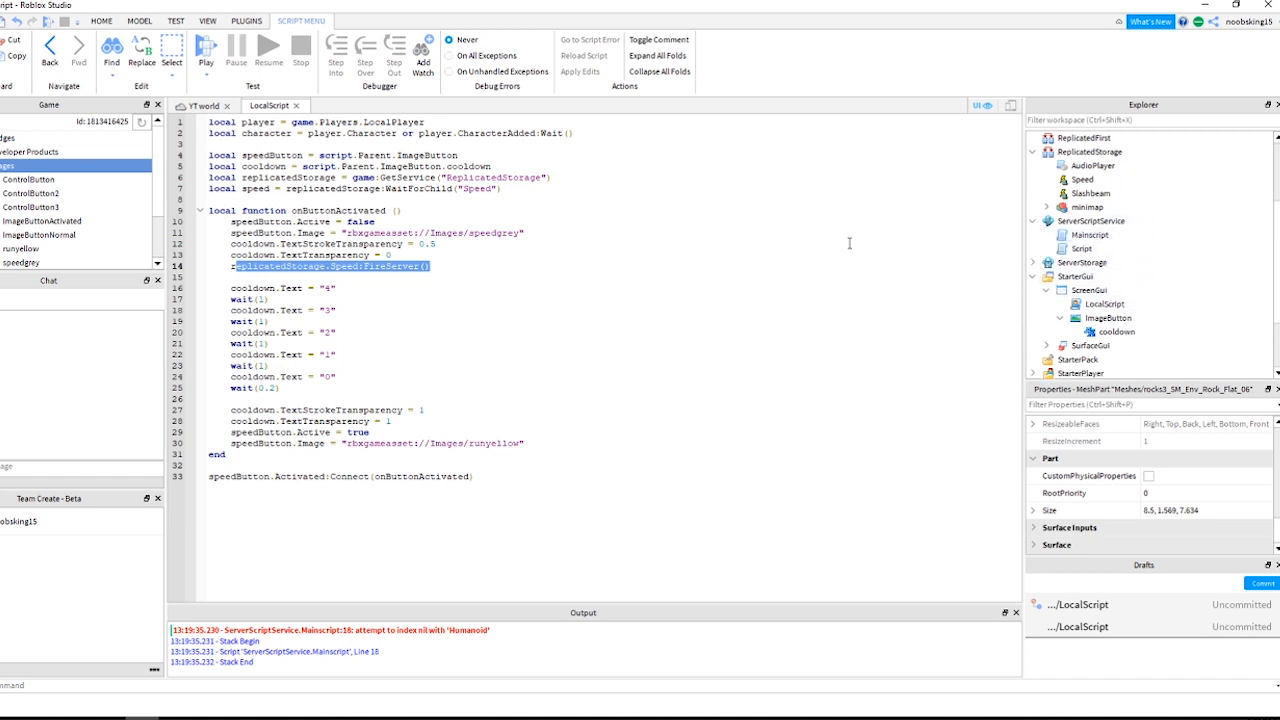
click(1135, 221)
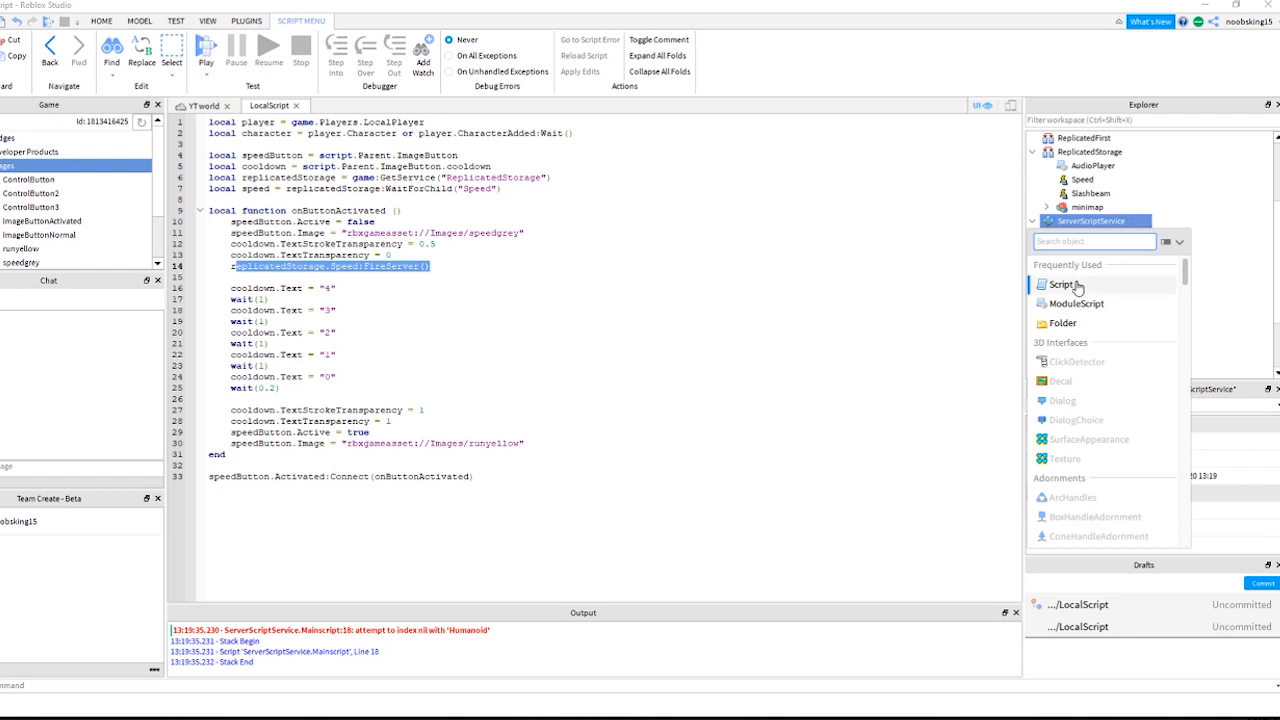
click(1062, 284)
text(speedScri)
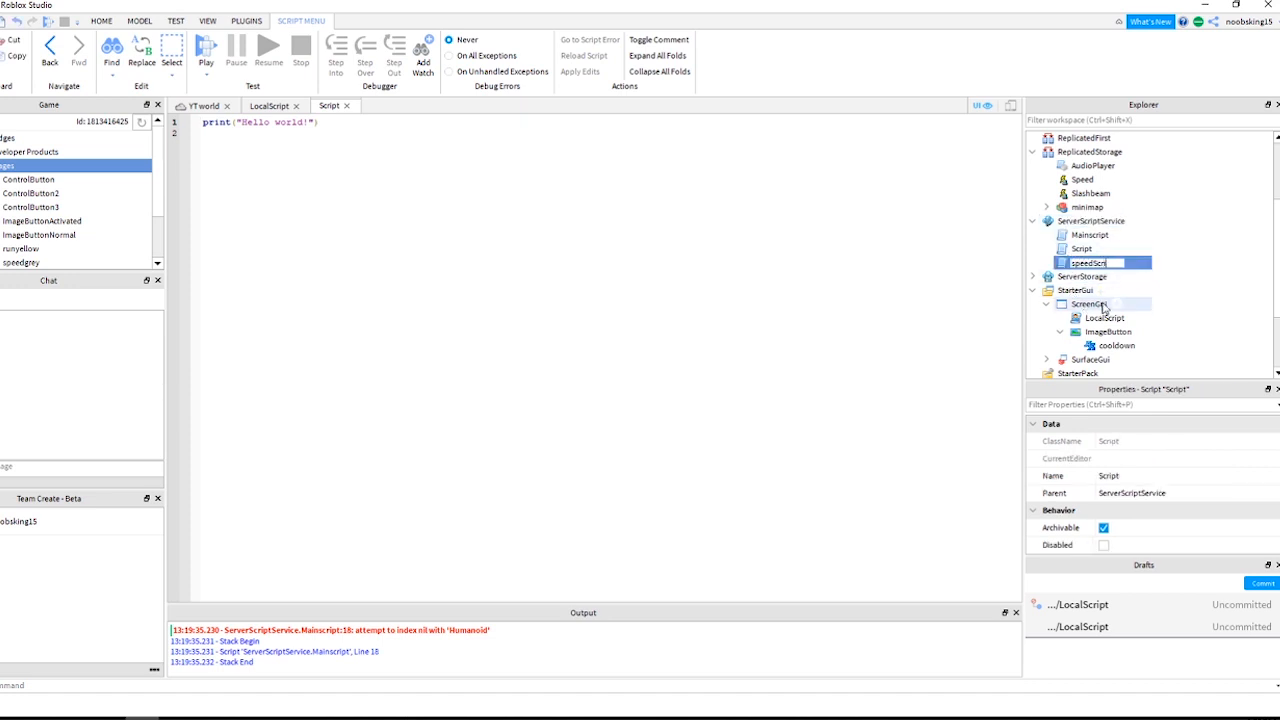
key(Return)
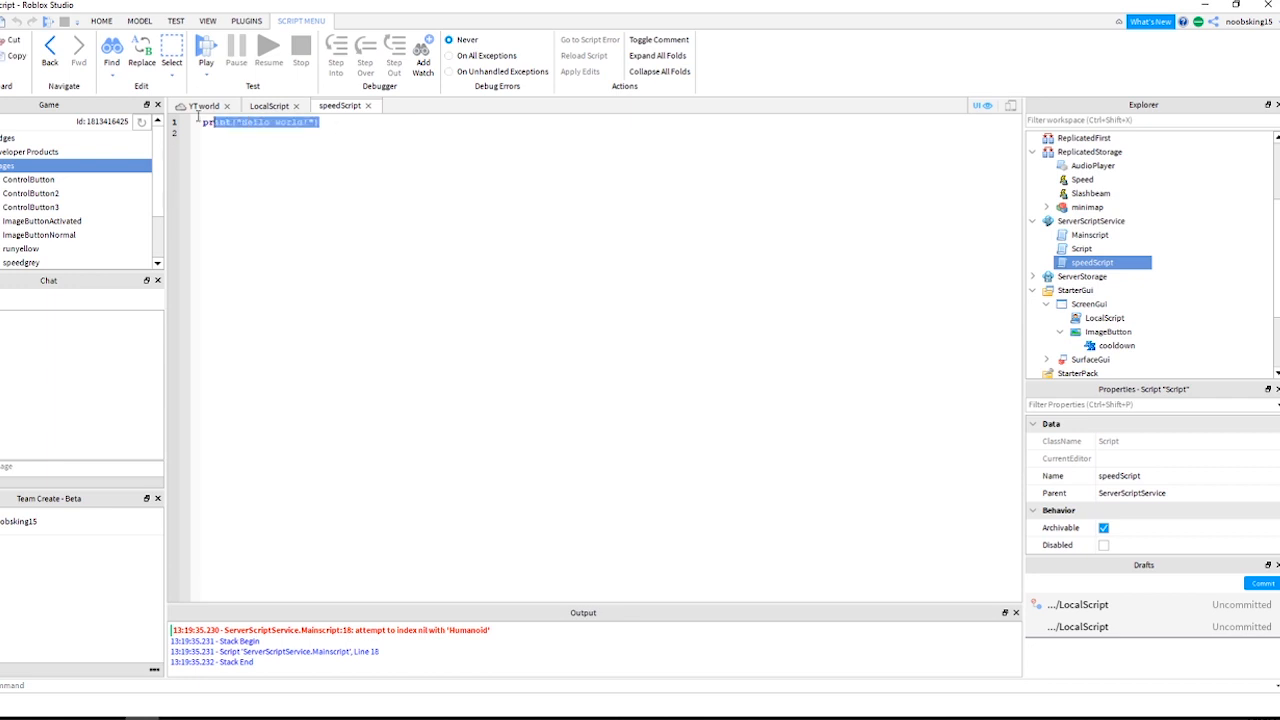
Code speedScript's Speed handler to step Humanoid.WalkSpeed up, then reset it to 20.
text(local replicatedStorage = game:GetService)
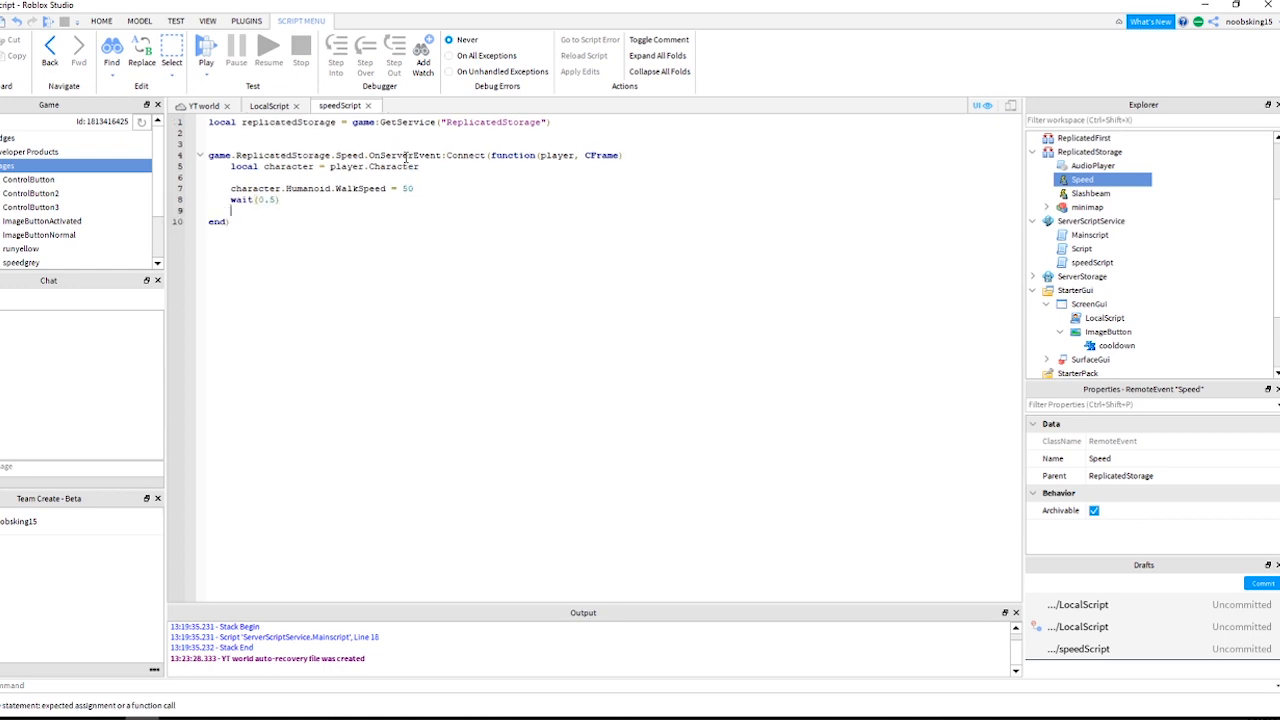
text(character.Humanoid.WalkSpeed = 80)
click(614, 177)
text(--gradually increasing speed)
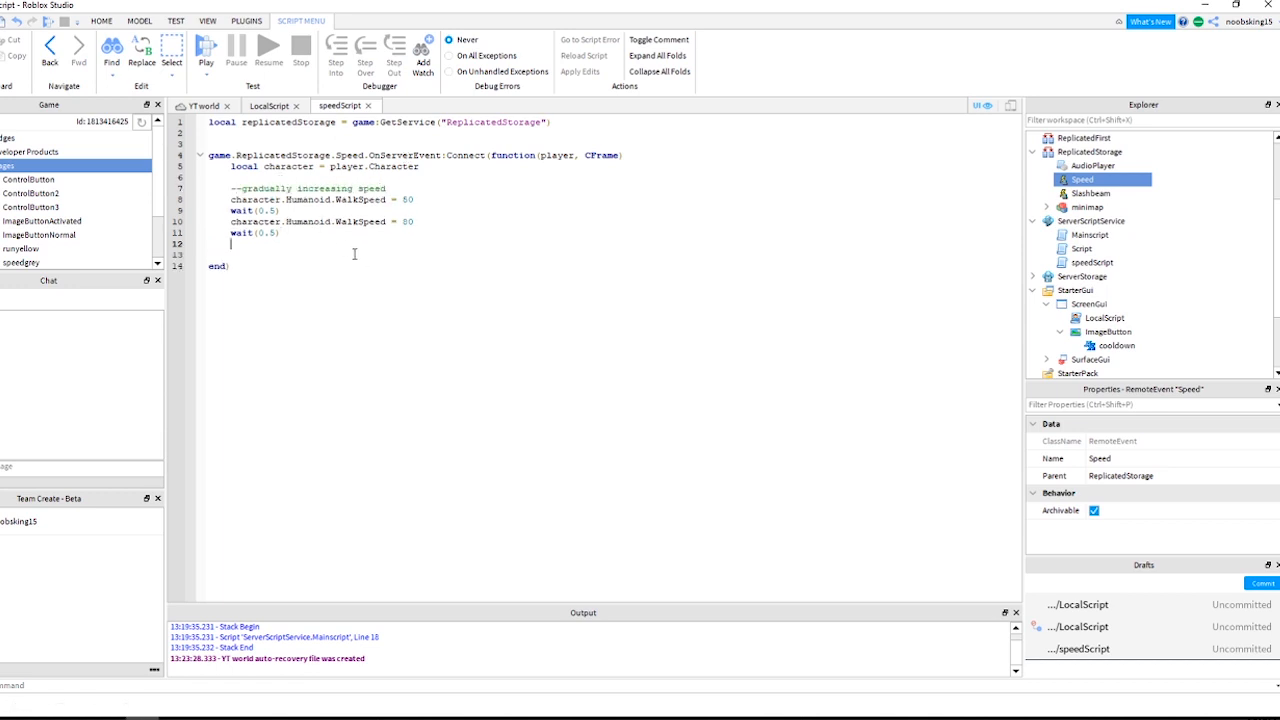
text(character.Humanoid.WalkSpeed = 110)
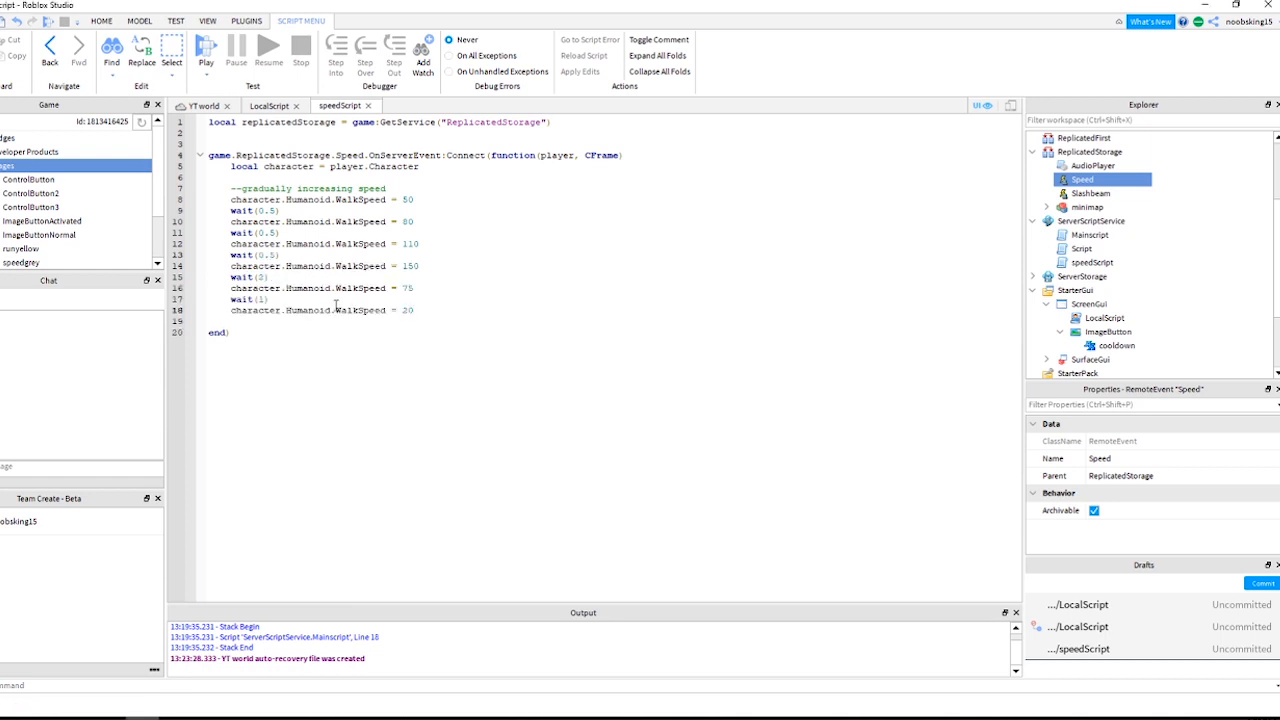
text(--set back to normal)
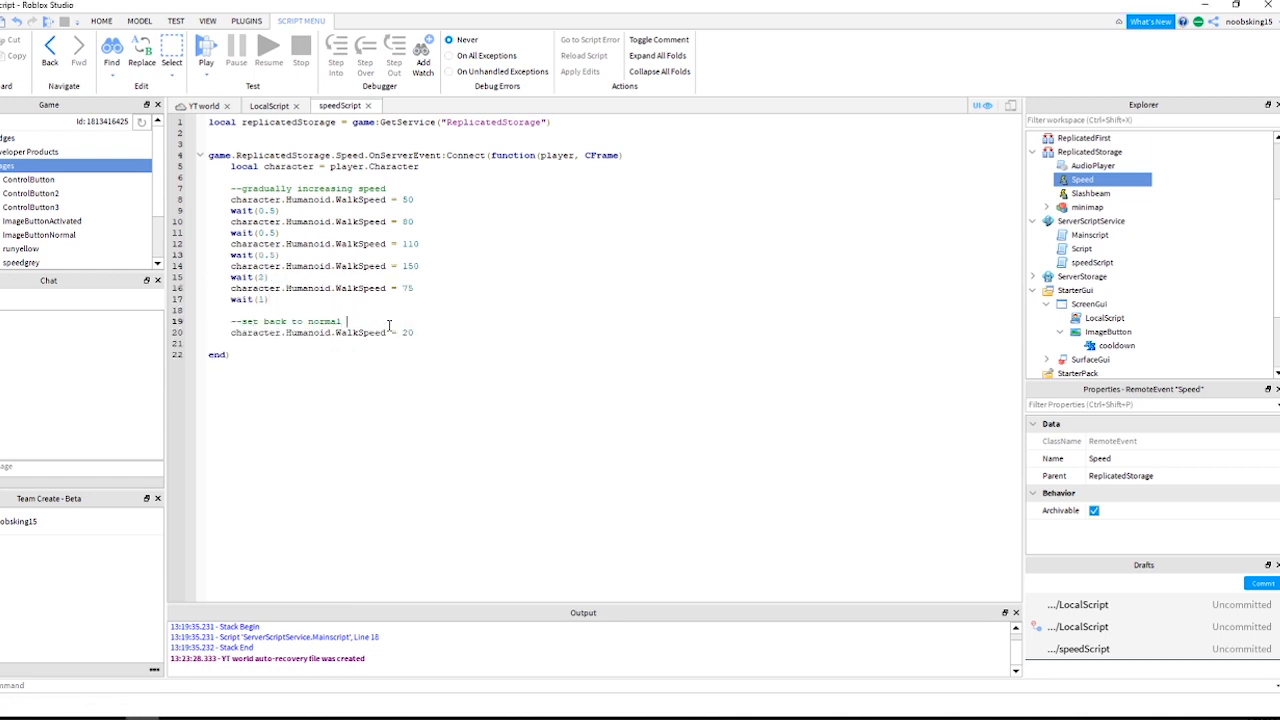
text(speed)
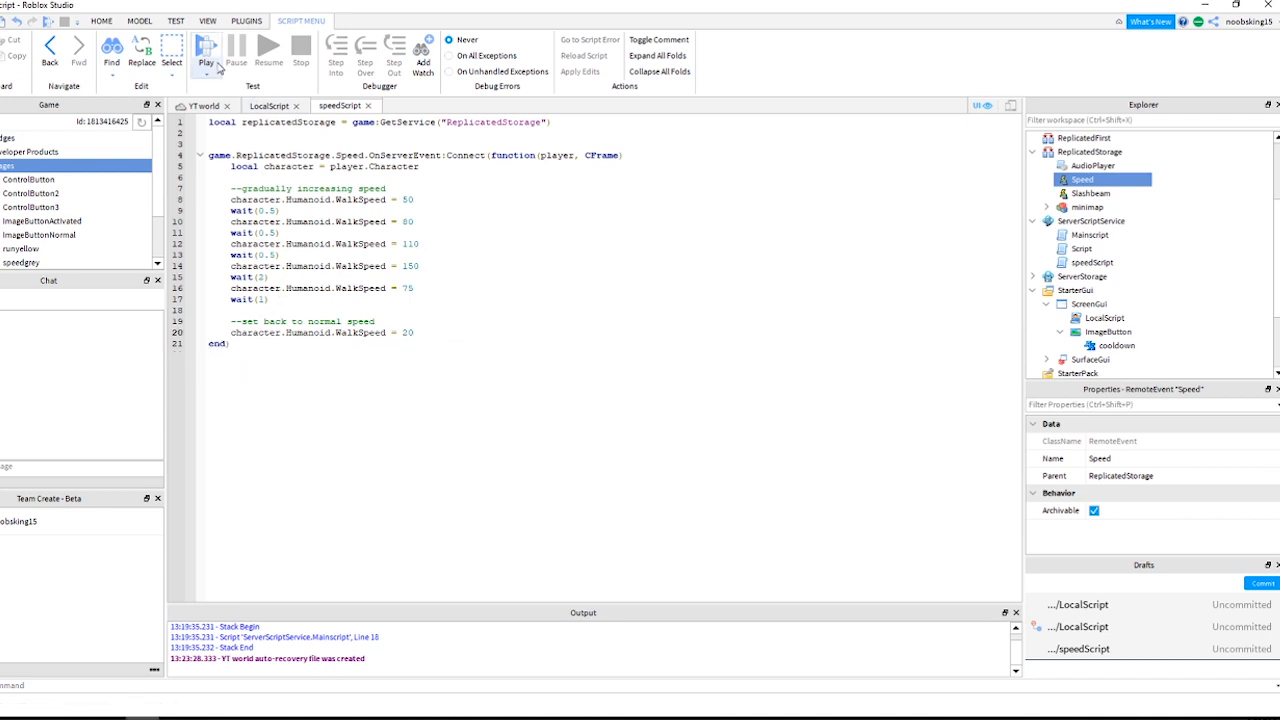
Start a Play test and wait for the game to load.
click(206, 47)
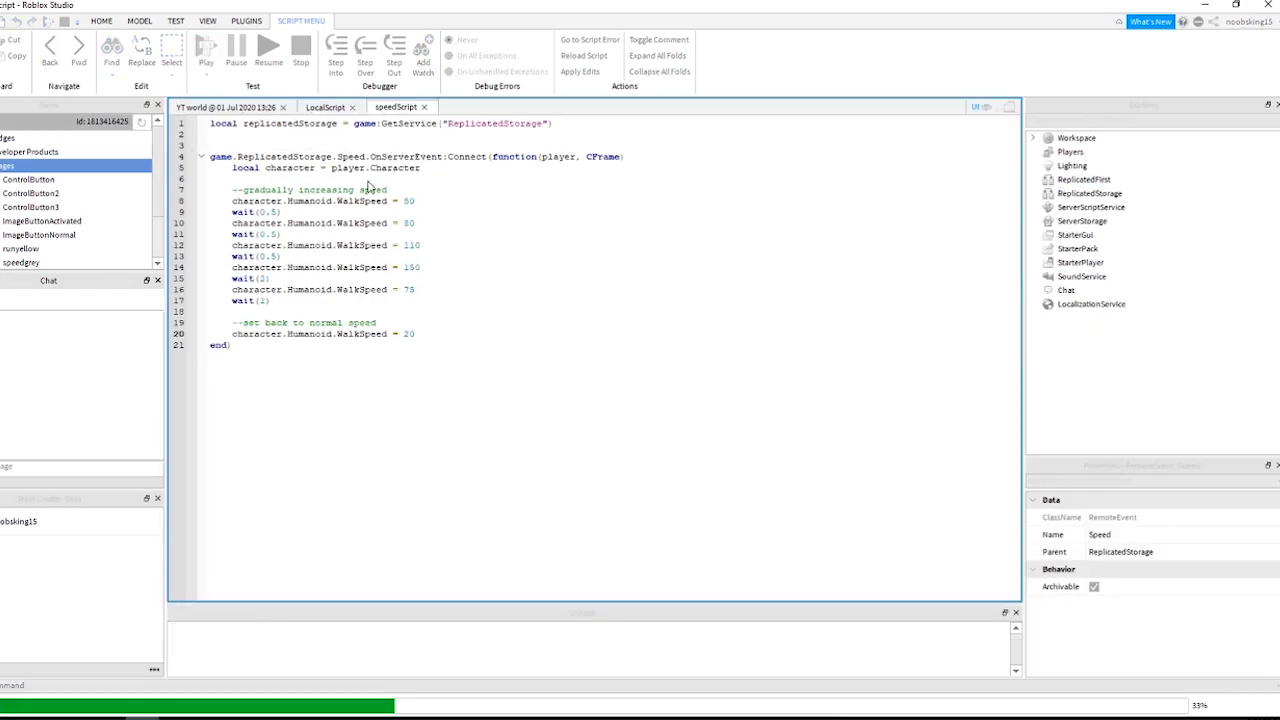
click(206, 47)
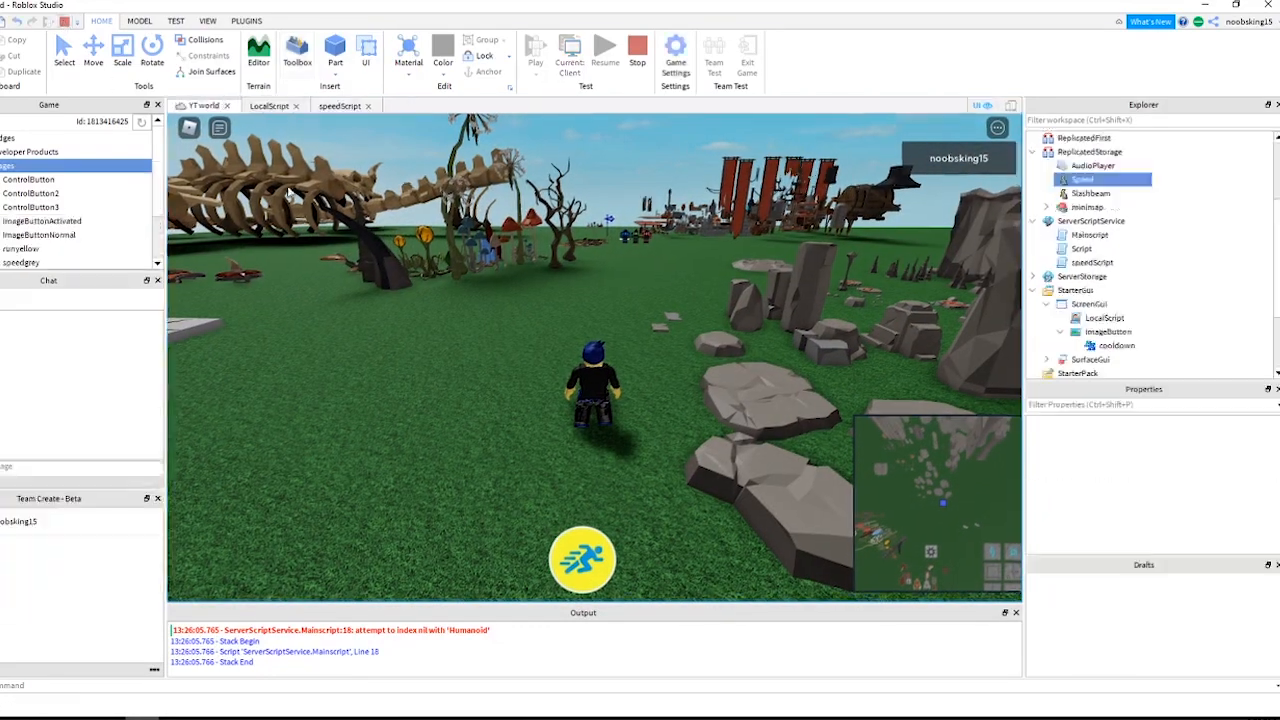
click(535, 47)
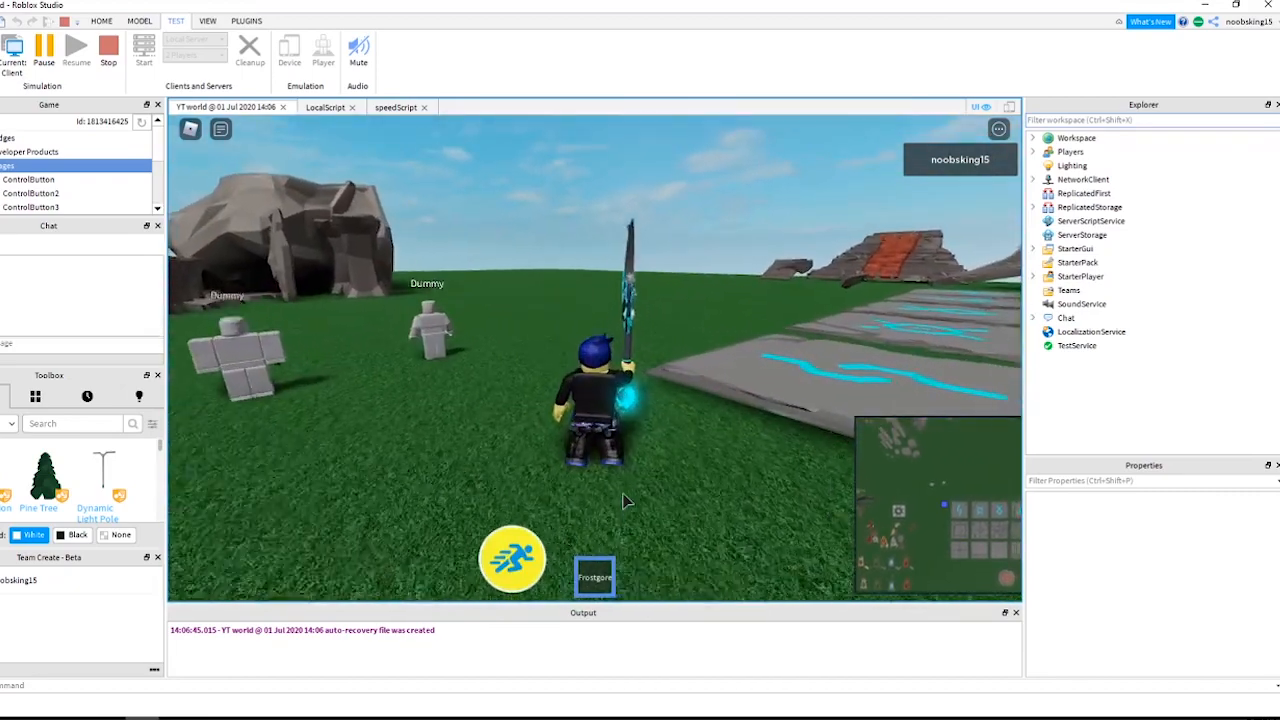